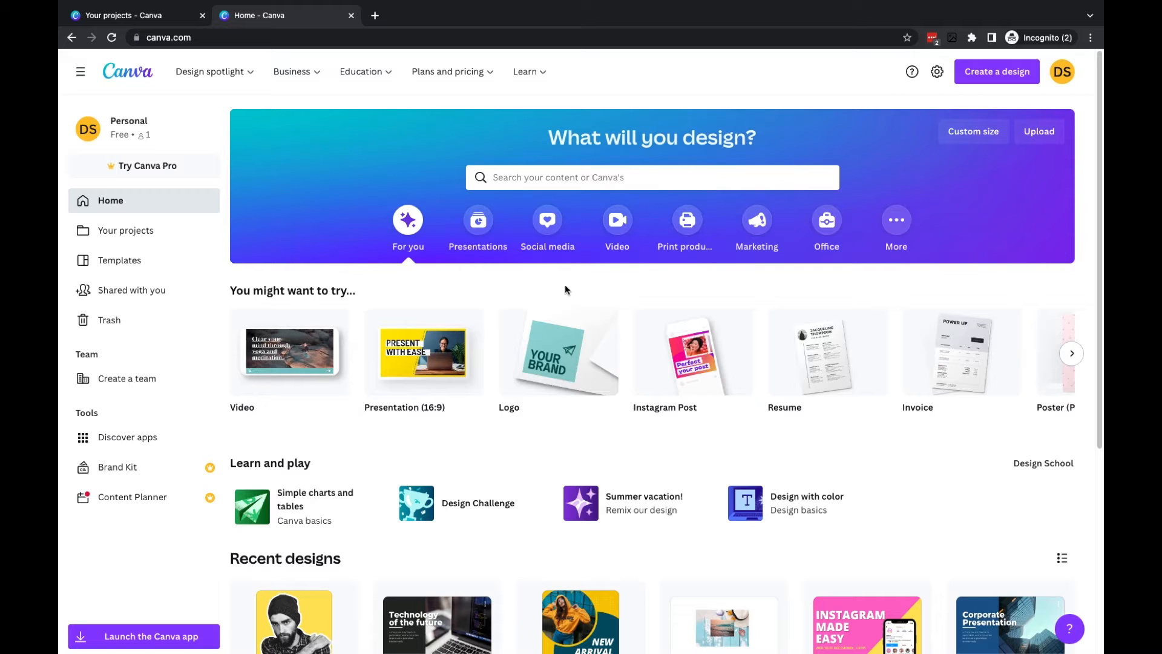
{"action": "mouse_move", "coordinate": [121, 234]}
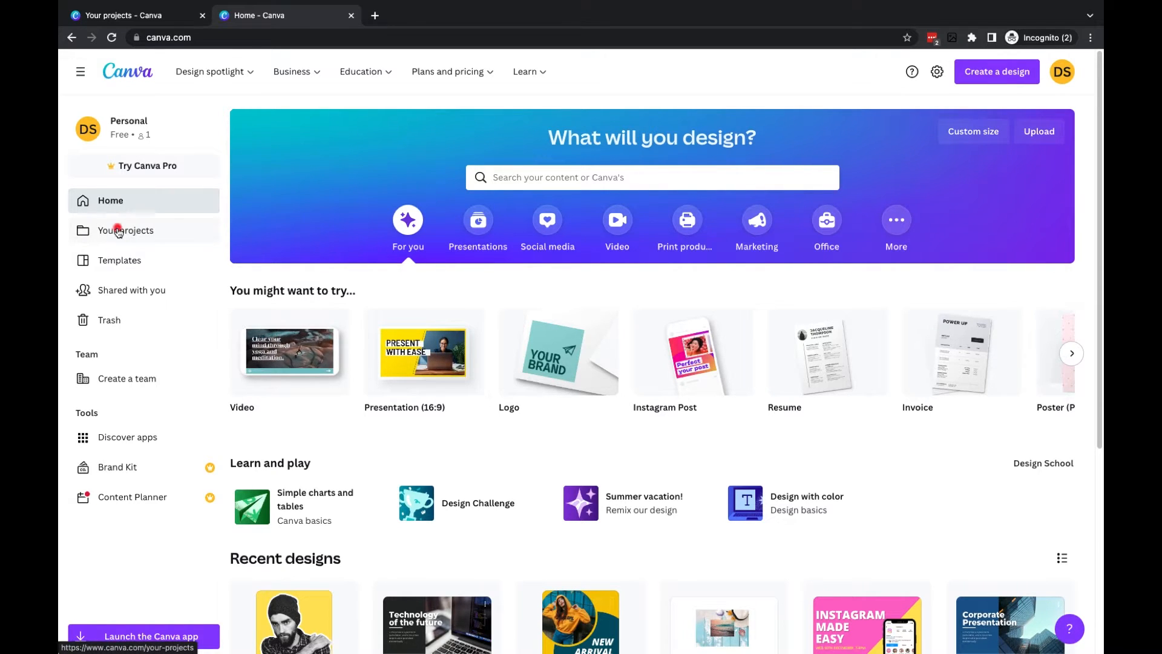
Open the Your projects page from Canva's left sidebar.
{"action": "left_click", "coordinate": [125, 230]}
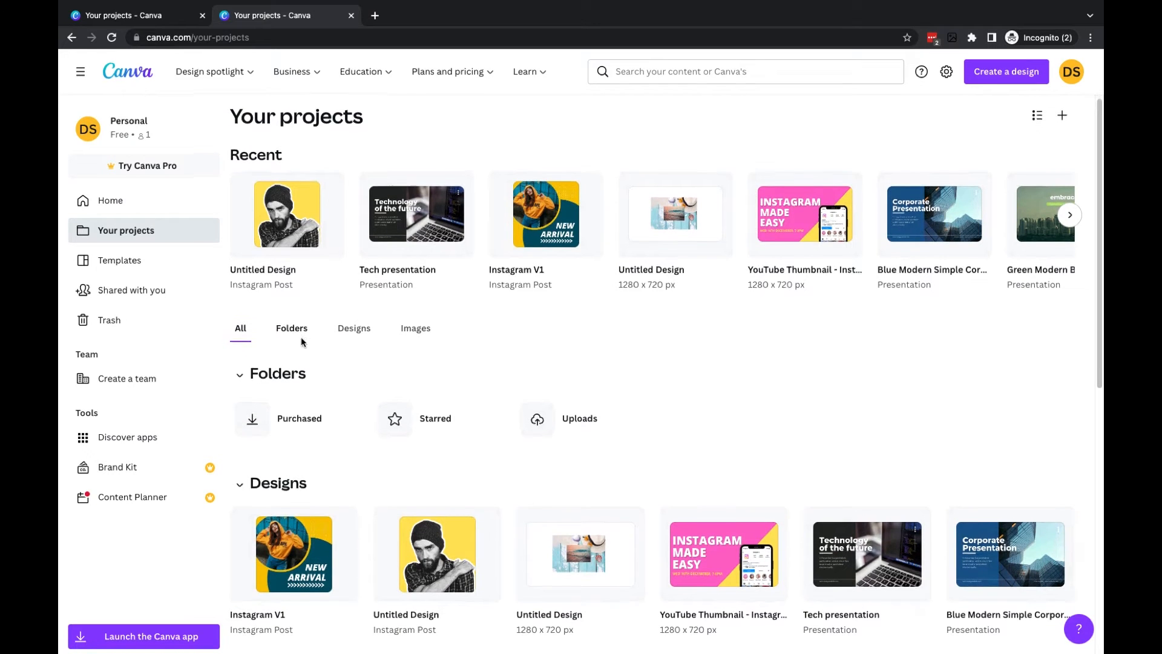
{"action": "scroll", "scroll_direction": "down", "scroll_amount": 3}
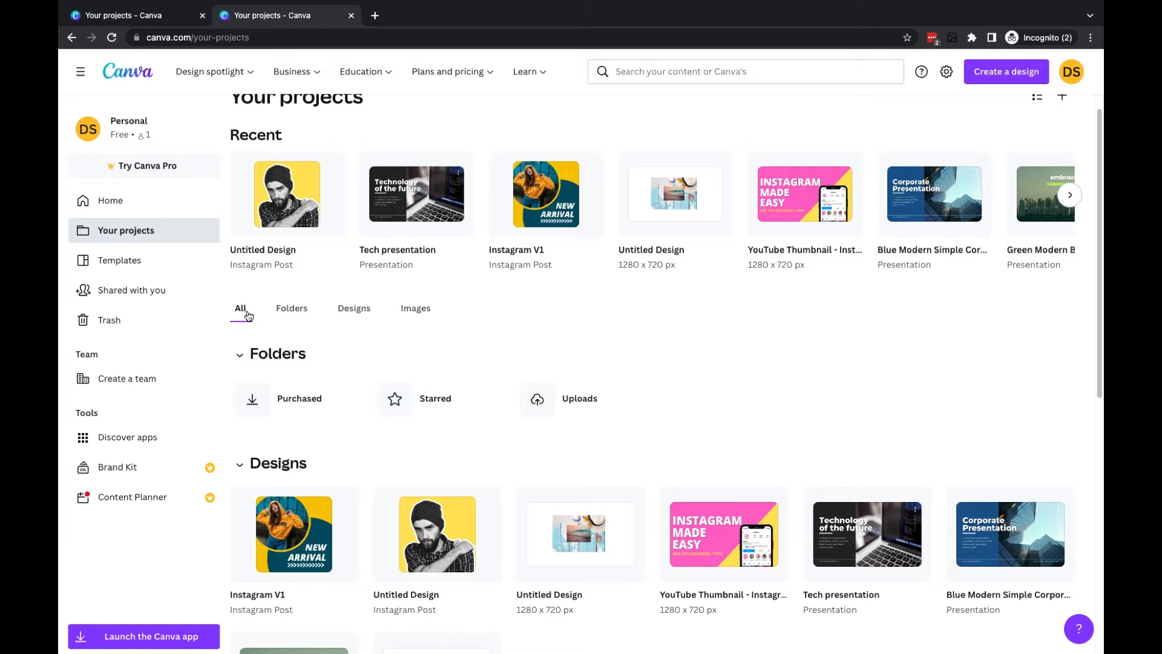
{"action": "scroll", "scroll_direction": "down", "scroll_amount": 3}
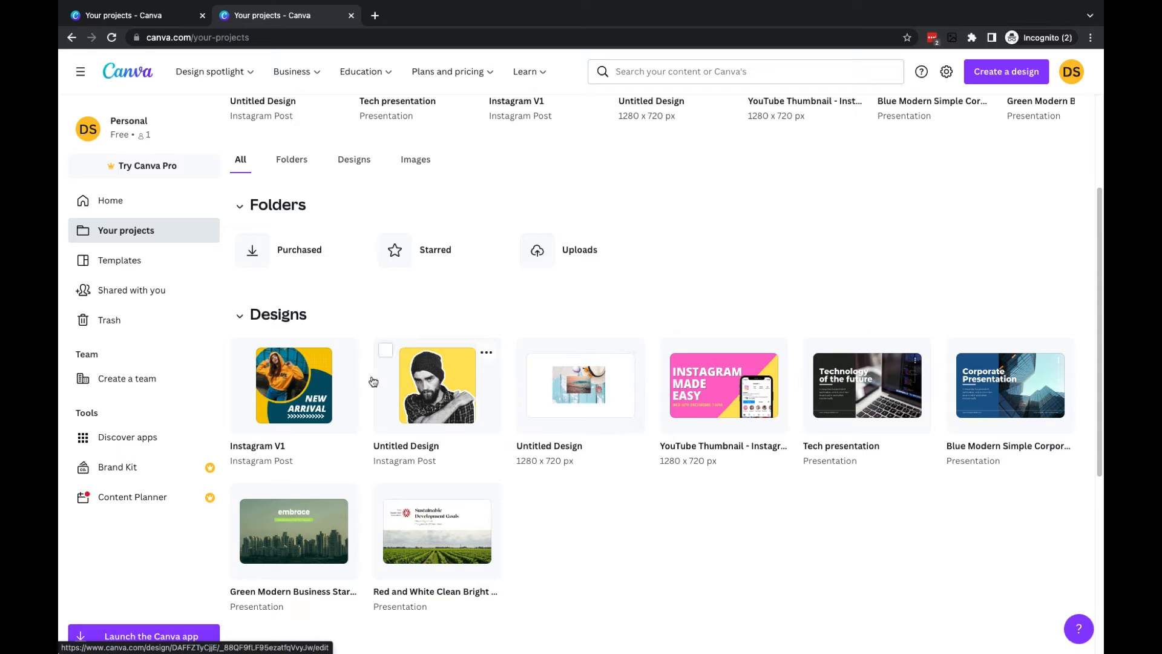
Retitle the Instagram V1 design as 'Promo V1' through its options menu.
{"action": "left_click", "coordinate": [343, 353]}
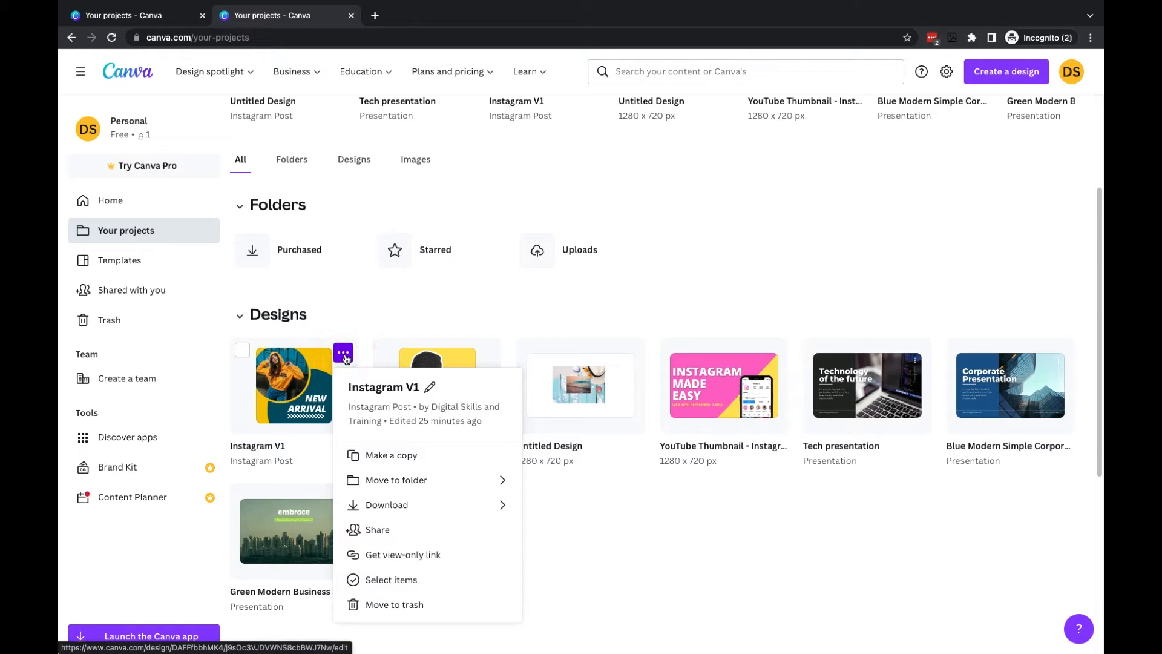
{"action": "mouse_move", "coordinate": [429, 388]}
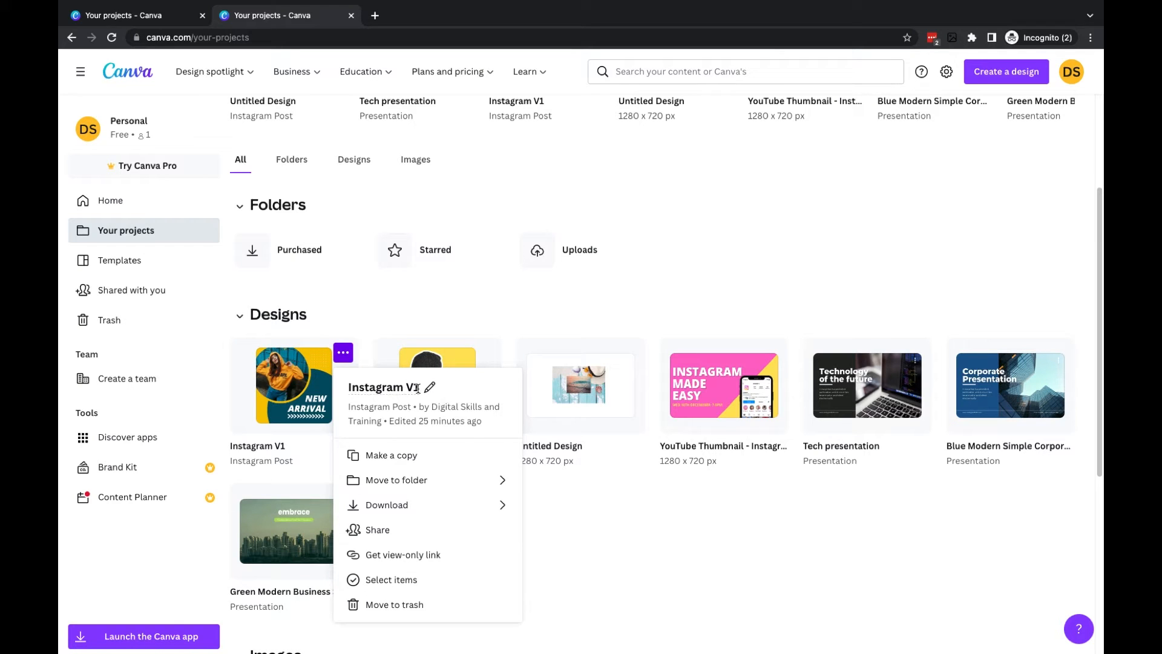
{"action": "double_click", "coordinate": [418, 387]}
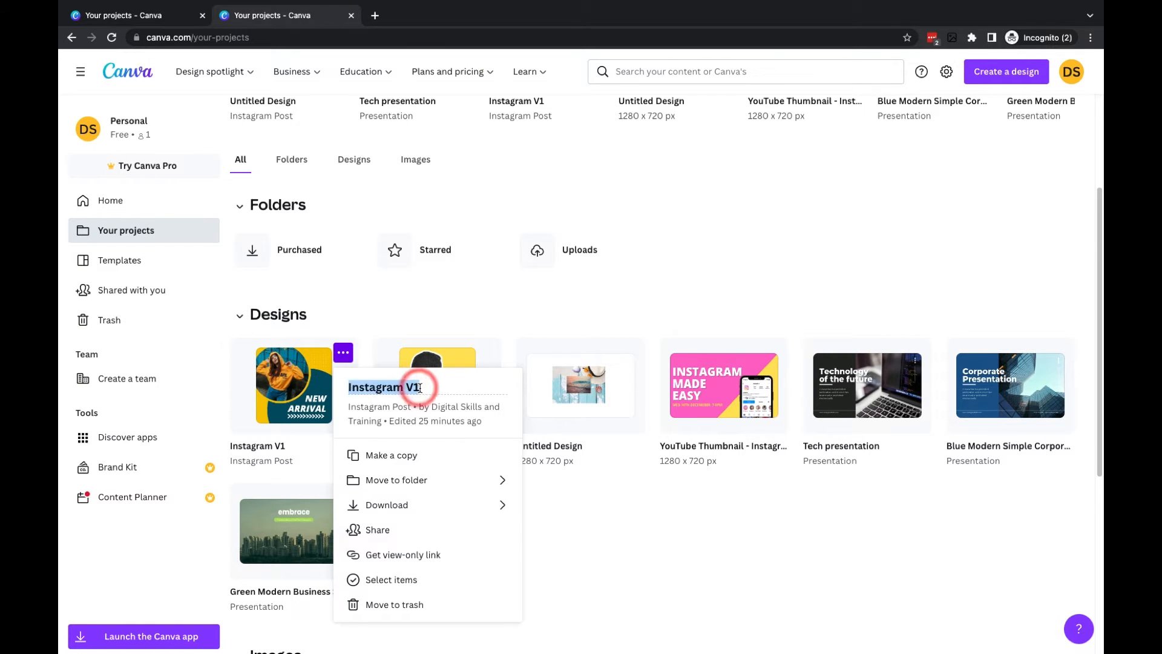
{"action": "type", "text": "P"}
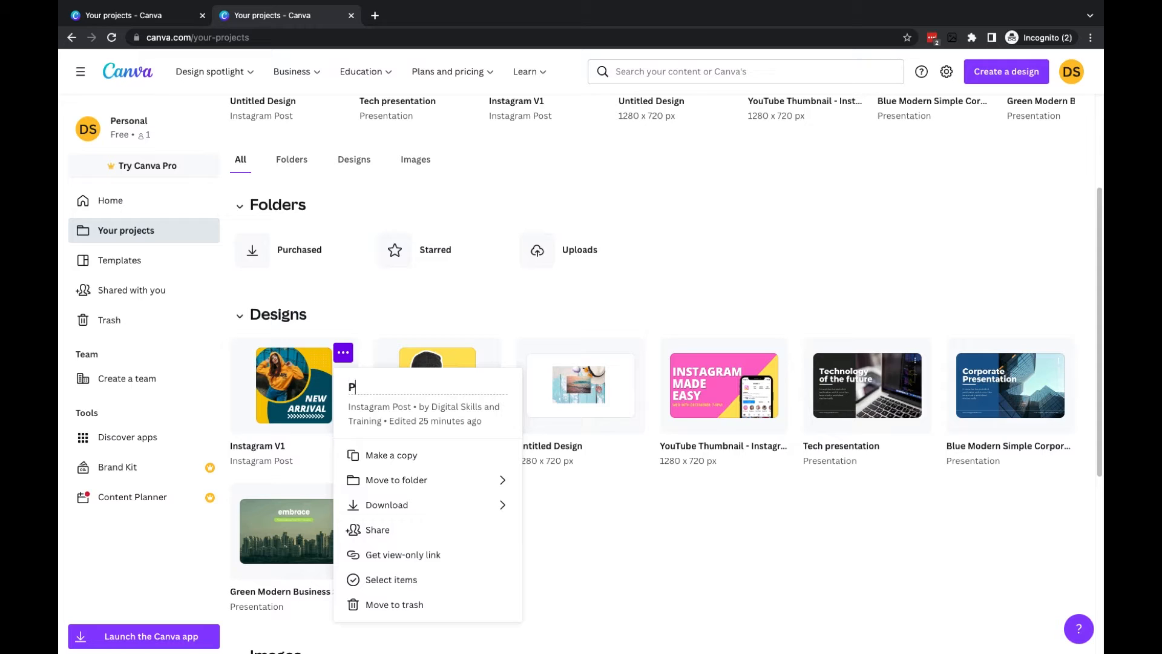
{"action": "type", "text": "romo V1"}
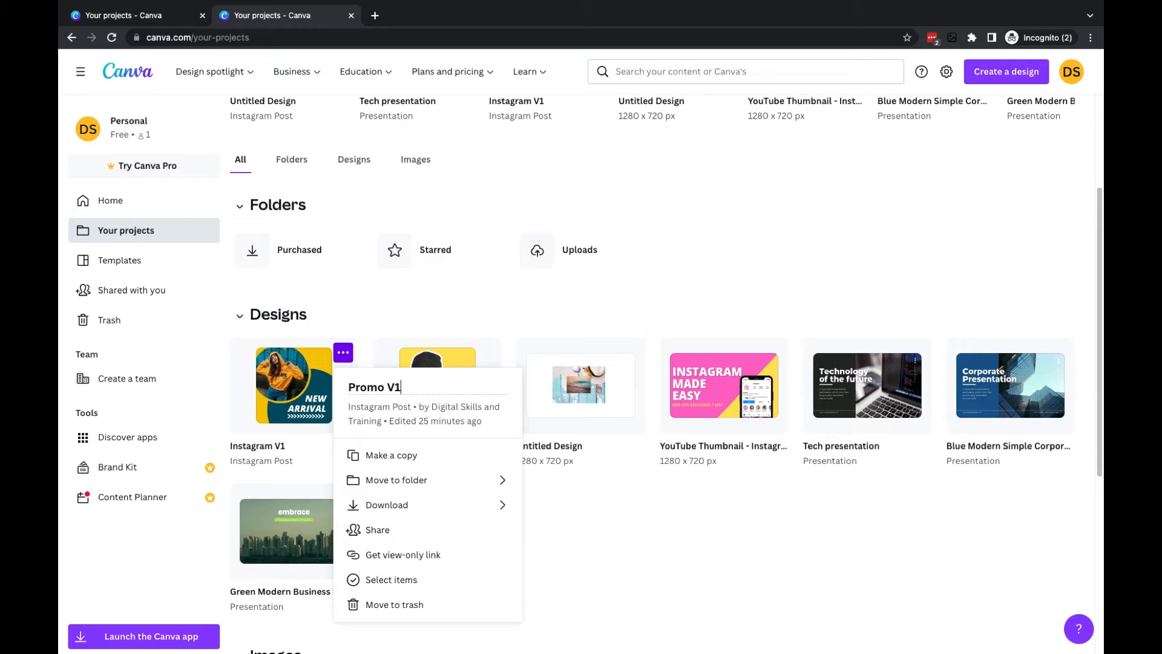
{"action": "key", "text": "Enter"}
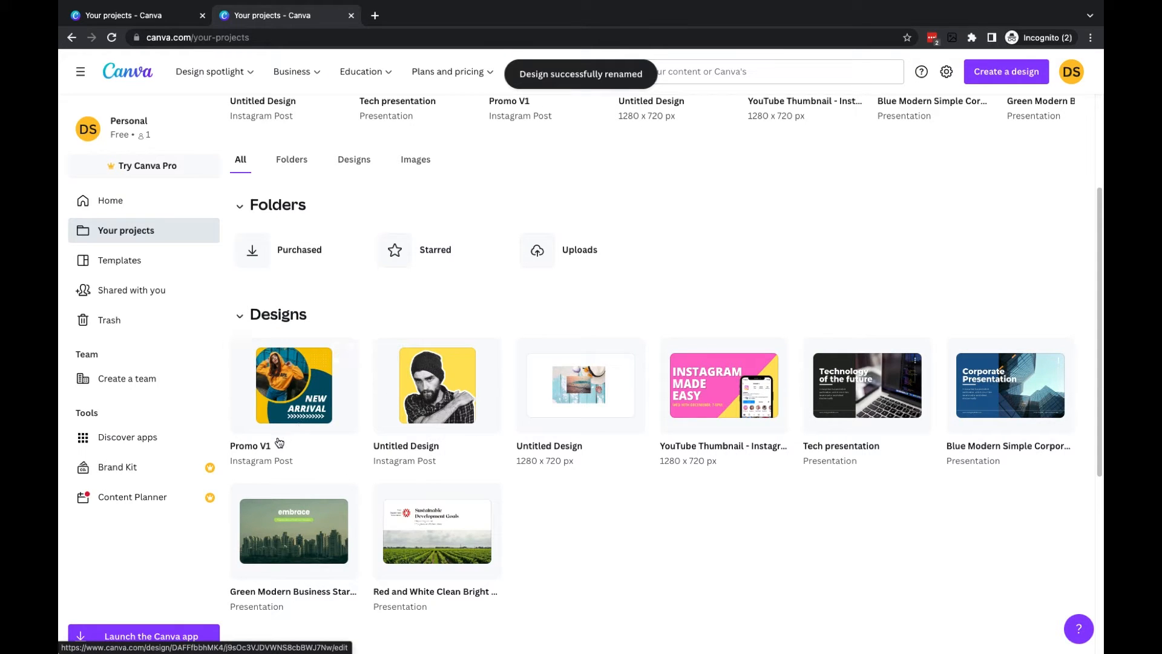
{"action": "mouse_move", "coordinate": [391, 446]}
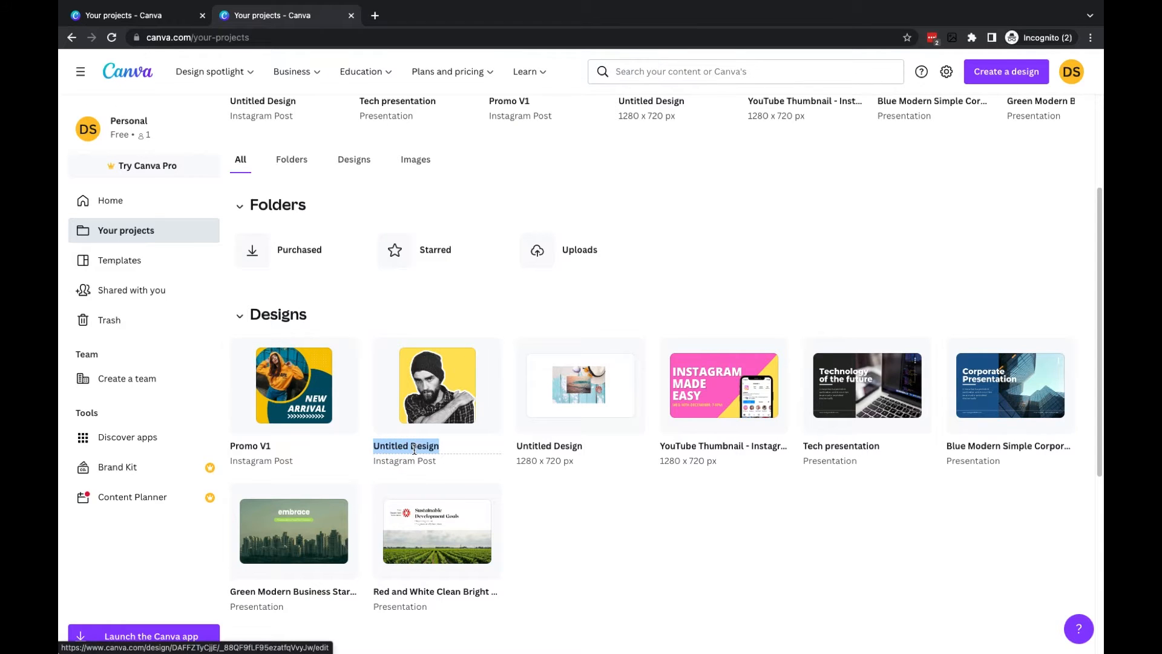
Name the yellow beanie Untitled Design 'Insta Post'.
{"action": "type", "text": "Insta Post"}
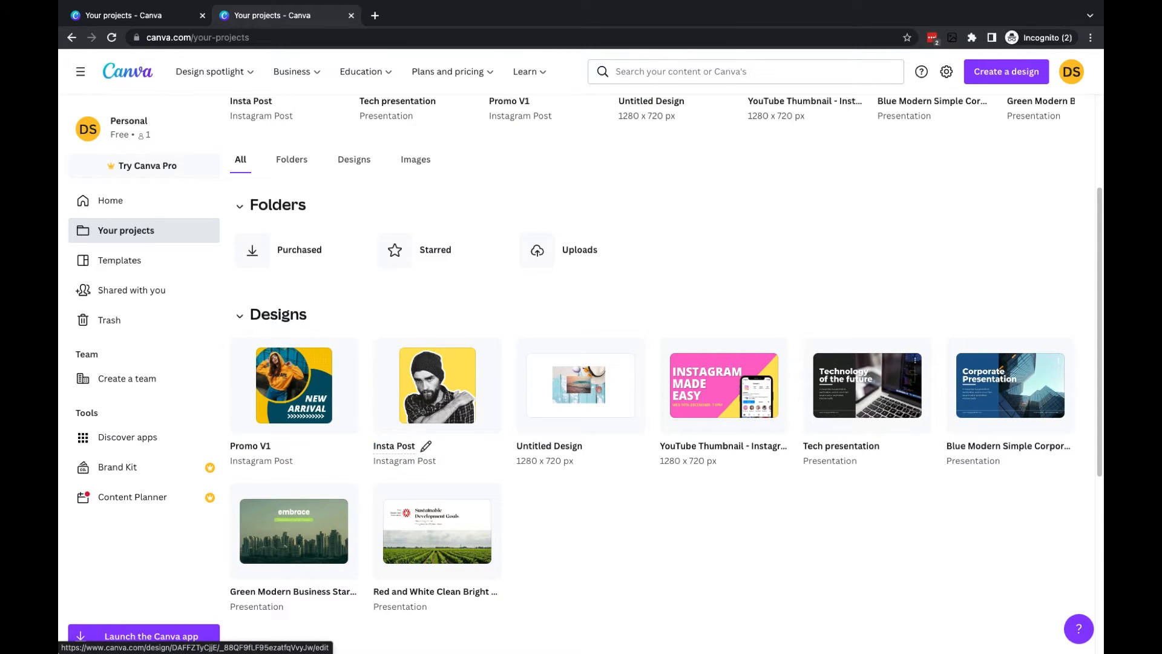
{"action": "mouse_move", "coordinate": [437, 450]}
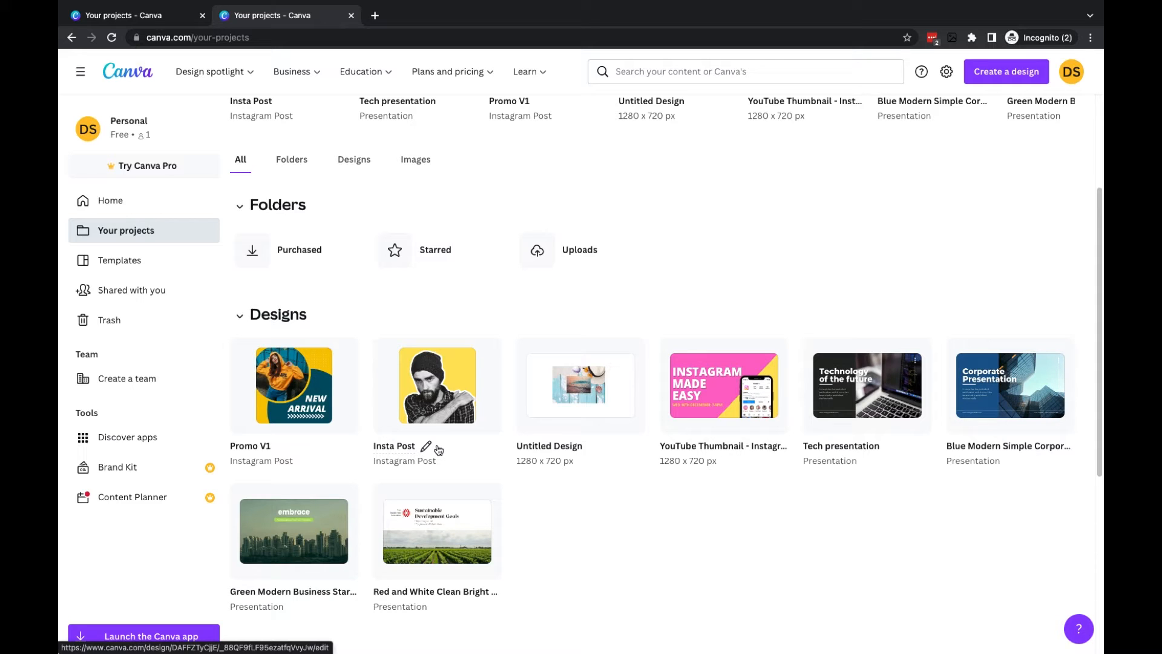
{"action": "mouse_move", "coordinate": [306, 317]}
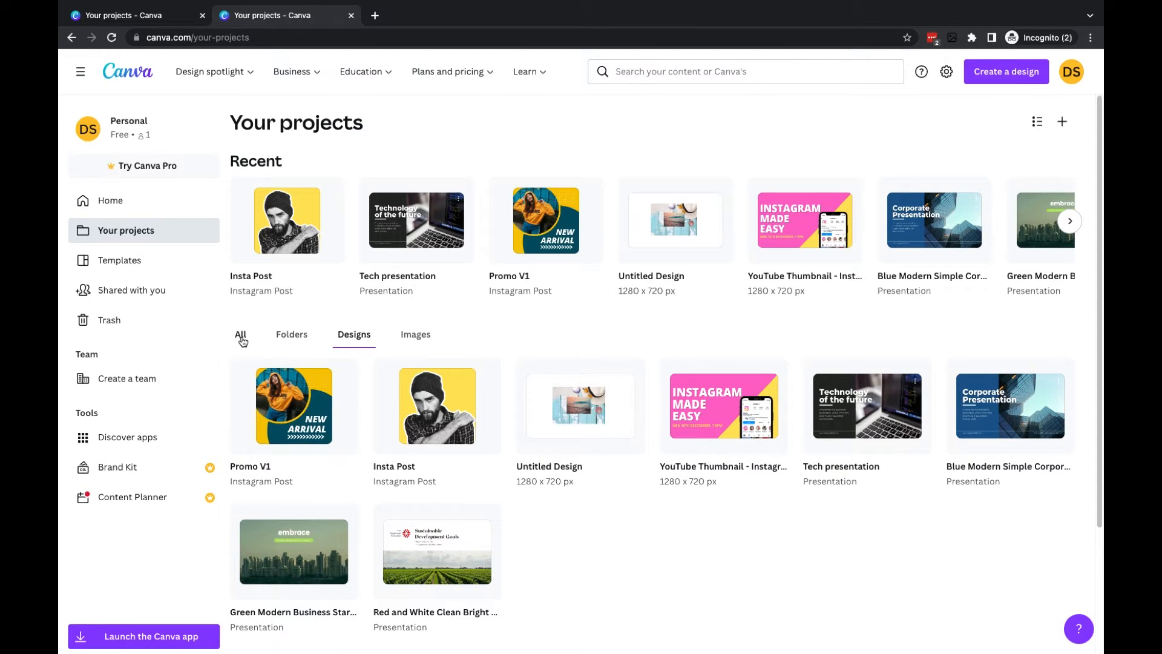
{"action": "mouse_move", "coordinate": [353, 362]}
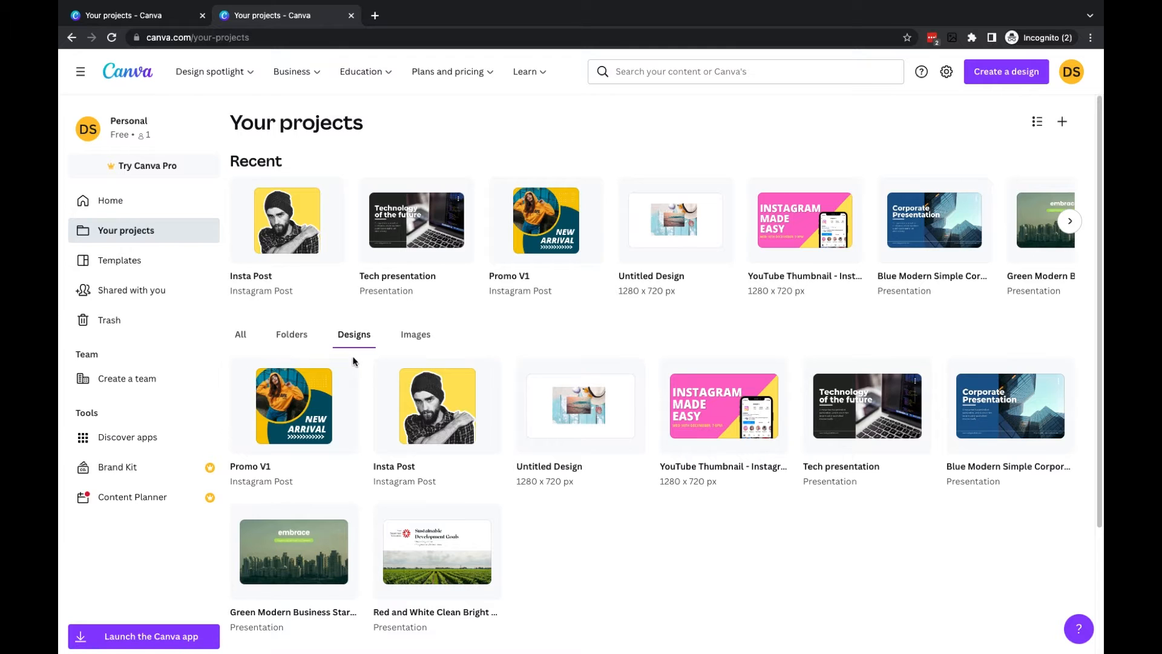
{"action": "mouse_move", "coordinate": [1062, 121]}
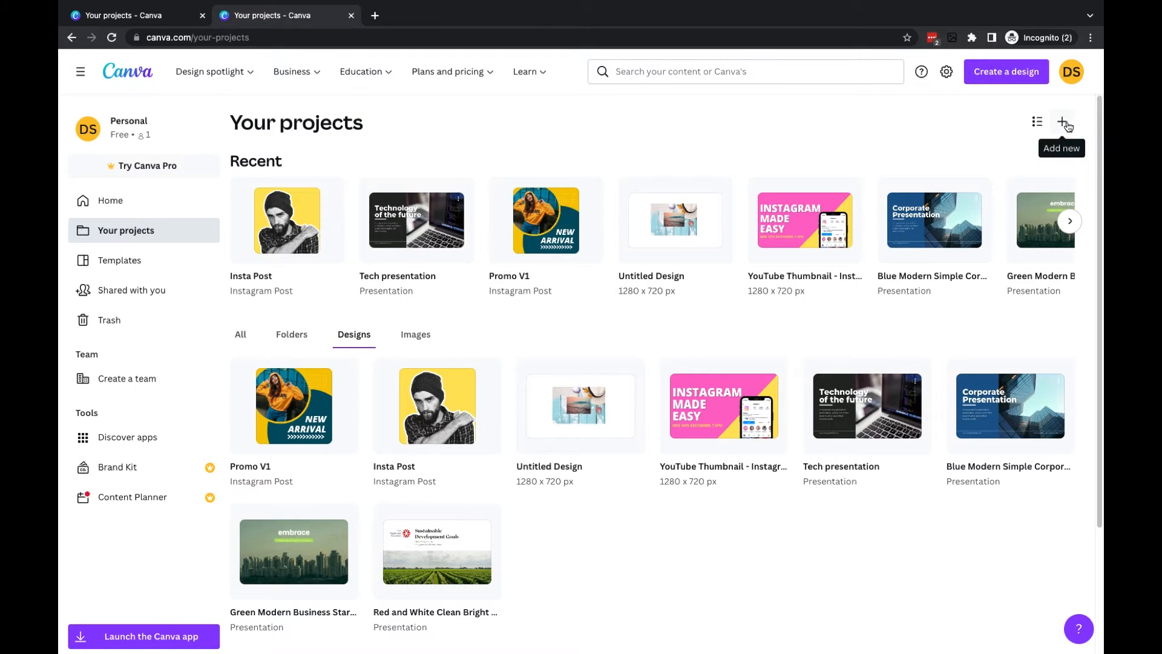
Filter projects to the Folders tab, showing Purchased, Starred and Uploads.
{"action": "left_click", "coordinate": [1063, 122]}
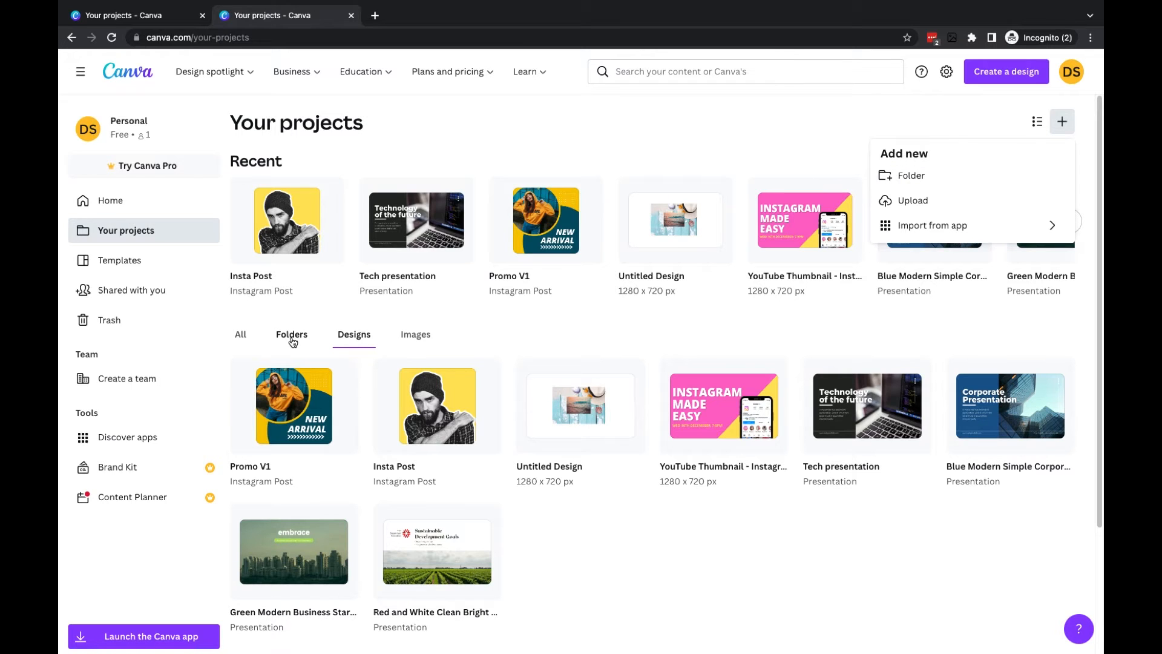
{"action": "left_click", "coordinate": [291, 334]}
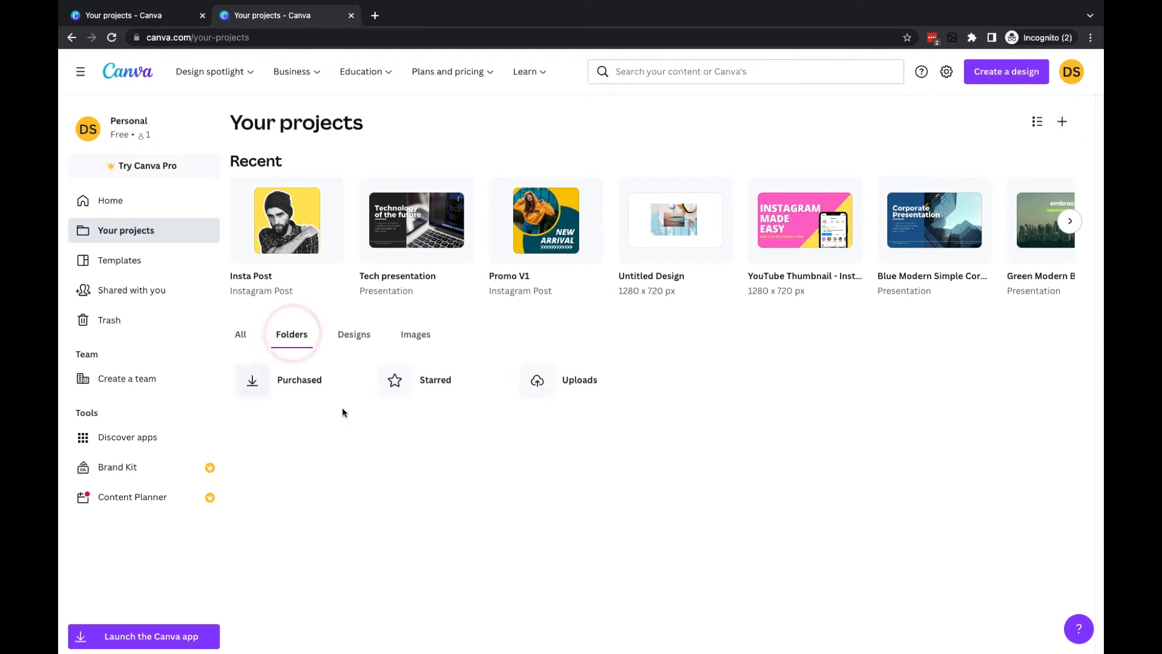
{"action": "mouse_move", "coordinate": [1062, 122]}
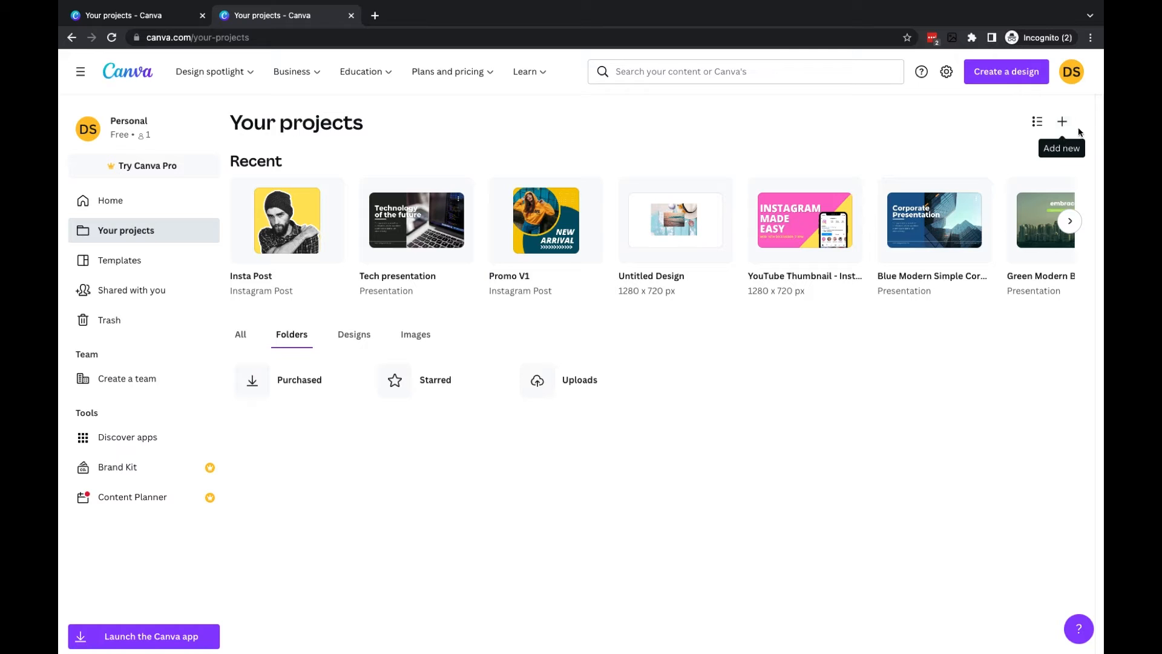
Create an empty folder named 'Instagram' from the + menu.
{"action": "left_click", "coordinate": [1062, 122]}
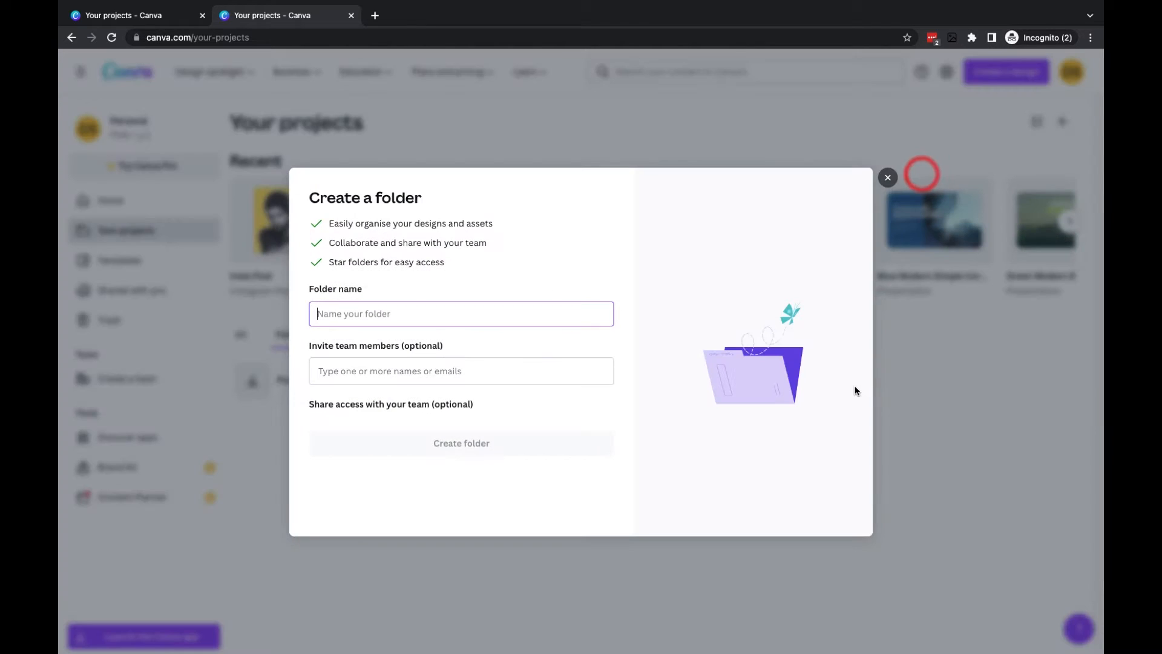
{"action": "left_click", "coordinate": [531, 318]}
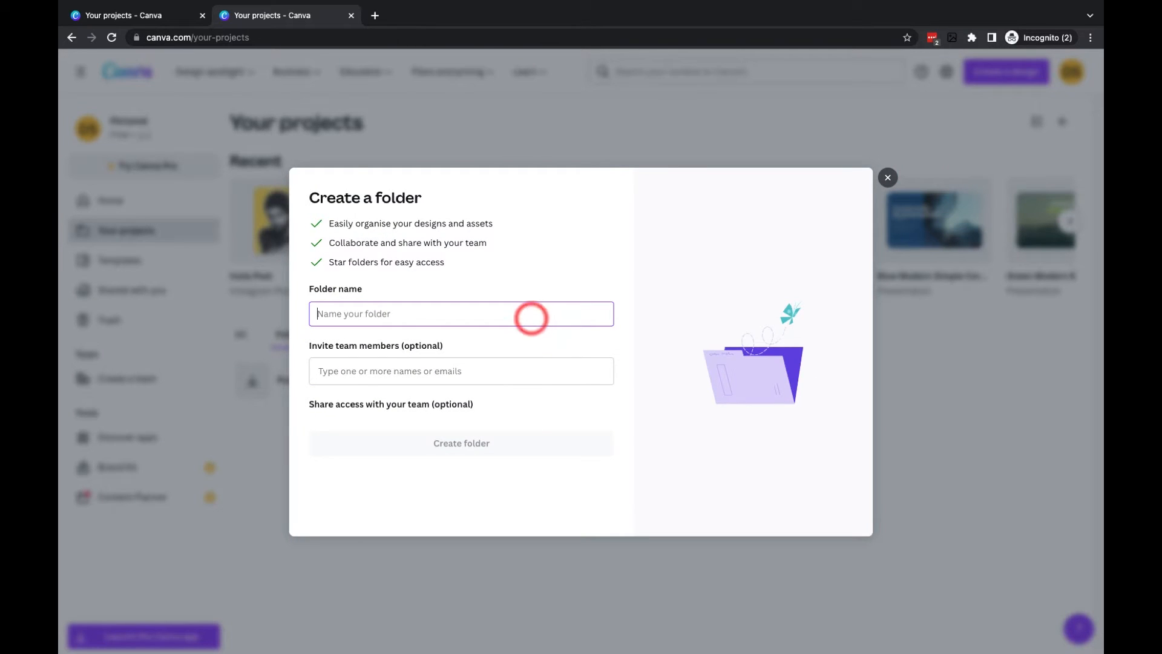
{"action": "type", "text": "Instagram"}
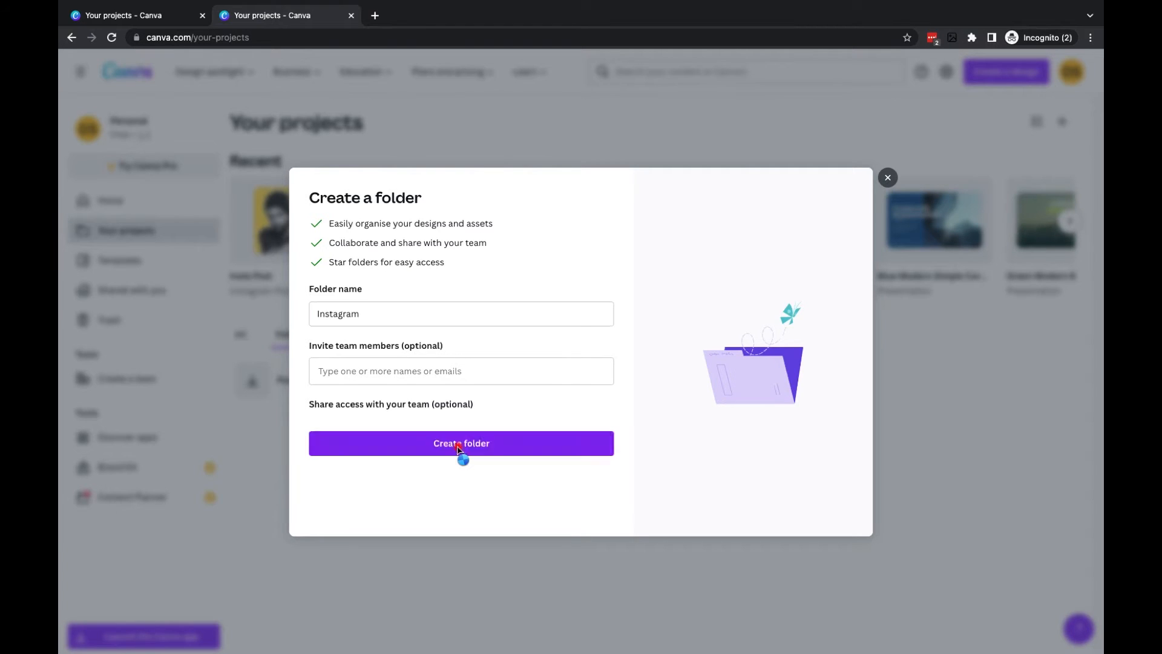
{"action": "left_click", "coordinate": [462, 443]}
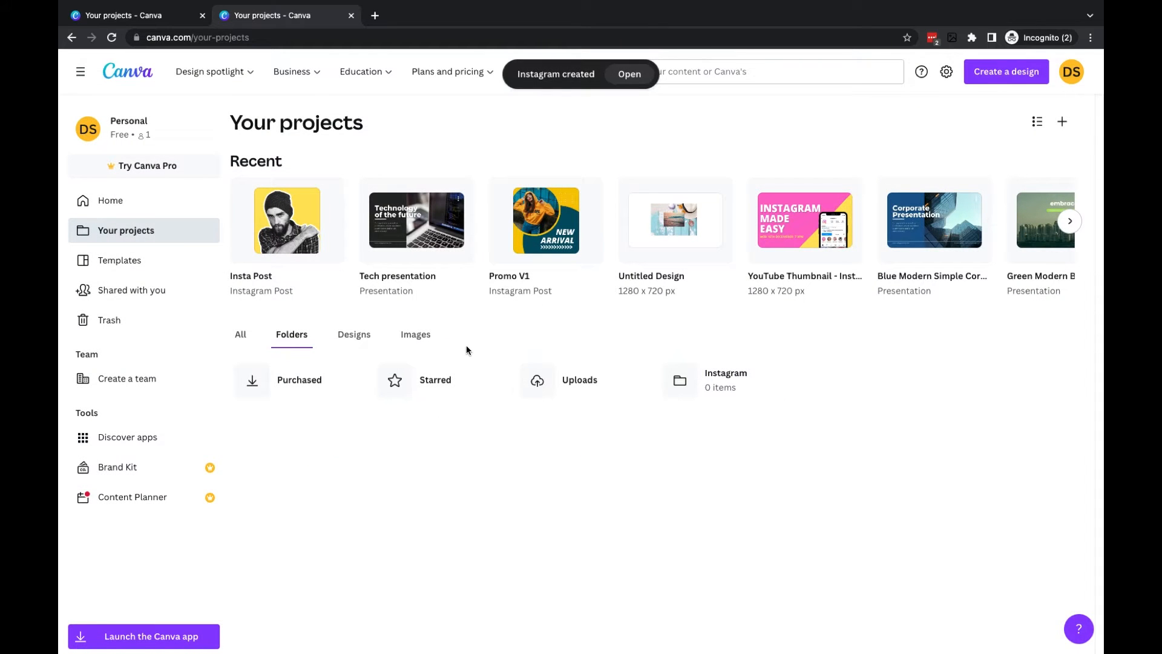
{"action": "mouse_move", "coordinate": [622, 377]}
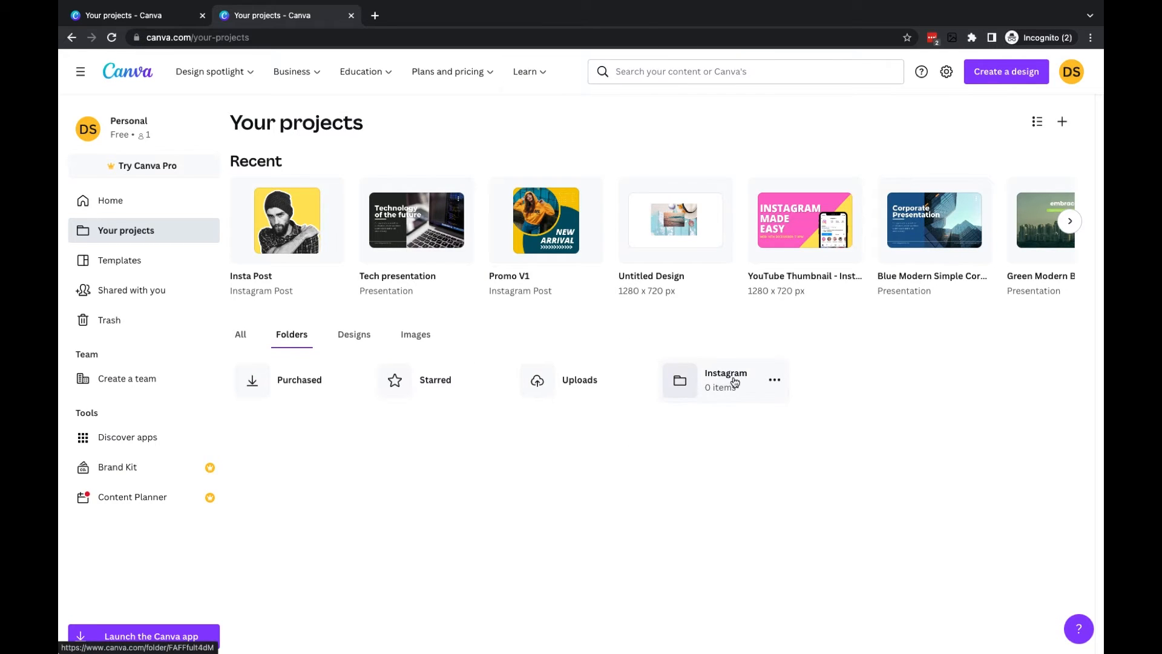
Inside the Instagram folder, create a subfolder named 'Feed'.
{"action": "left_click", "coordinate": [726, 379]}
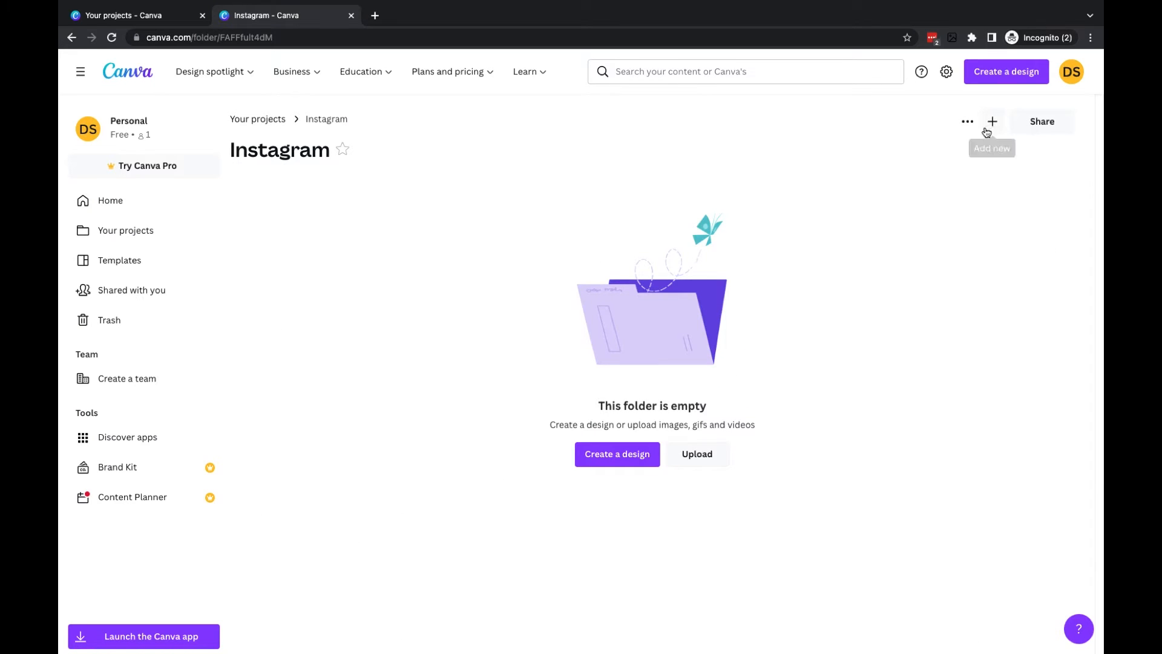
{"action": "left_click", "coordinate": [992, 121]}
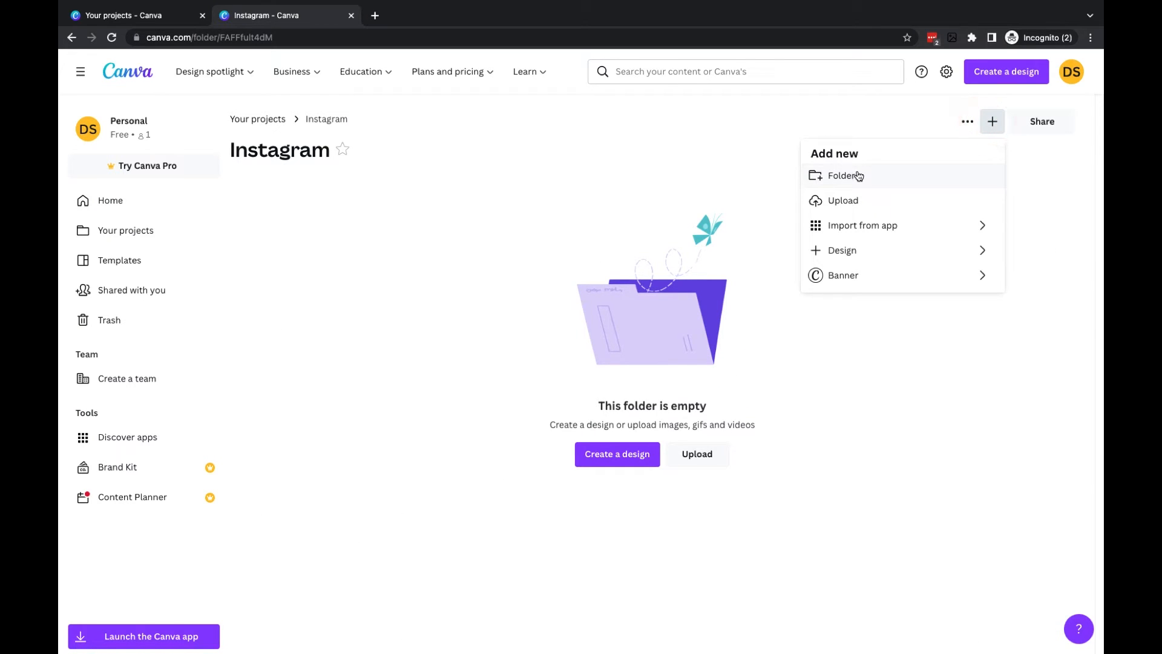
{"action": "left_click", "coordinate": [843, 176]}
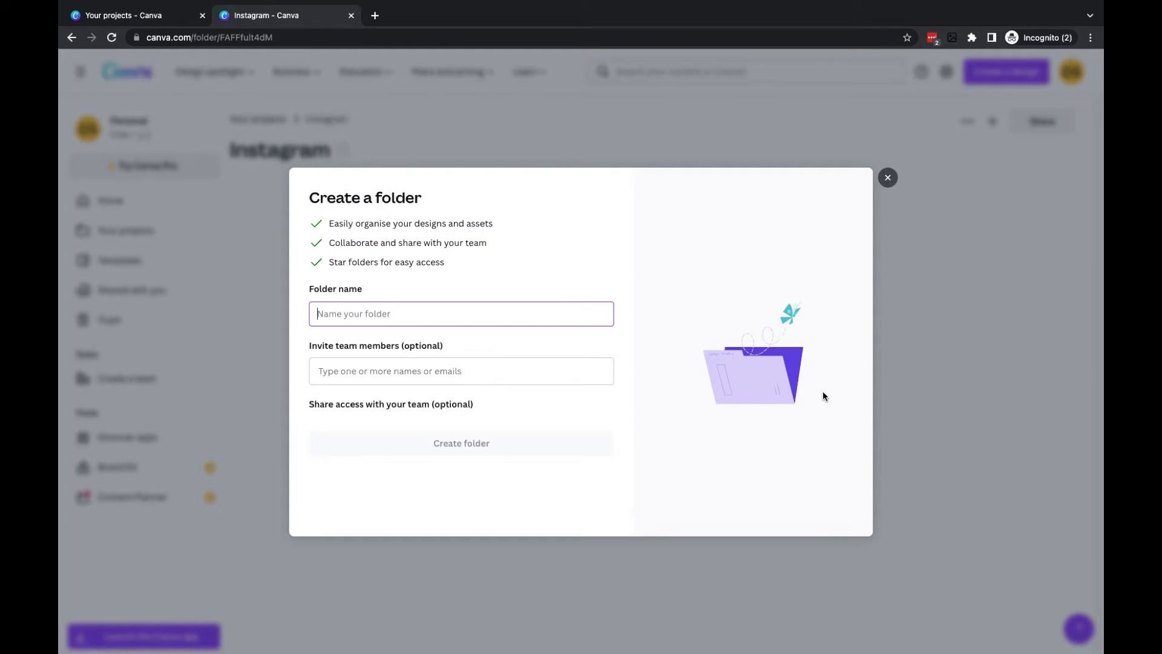
{"action": "type", "text": "Feed"}
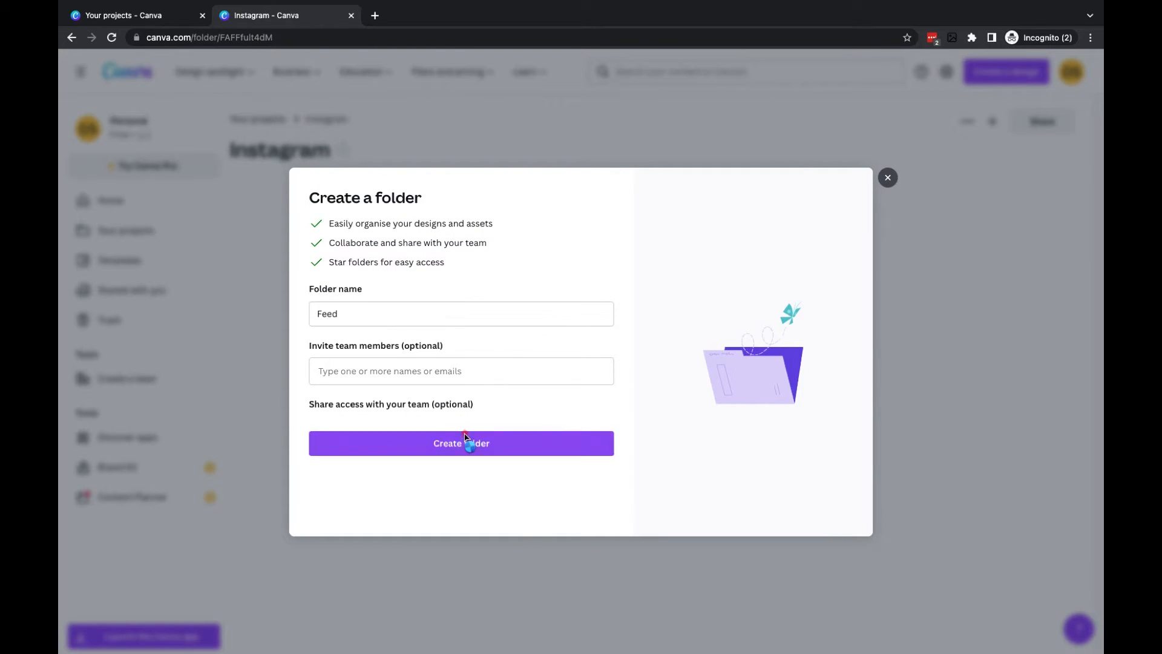
{"action": "left_click", "coordinate": [461, 443]}
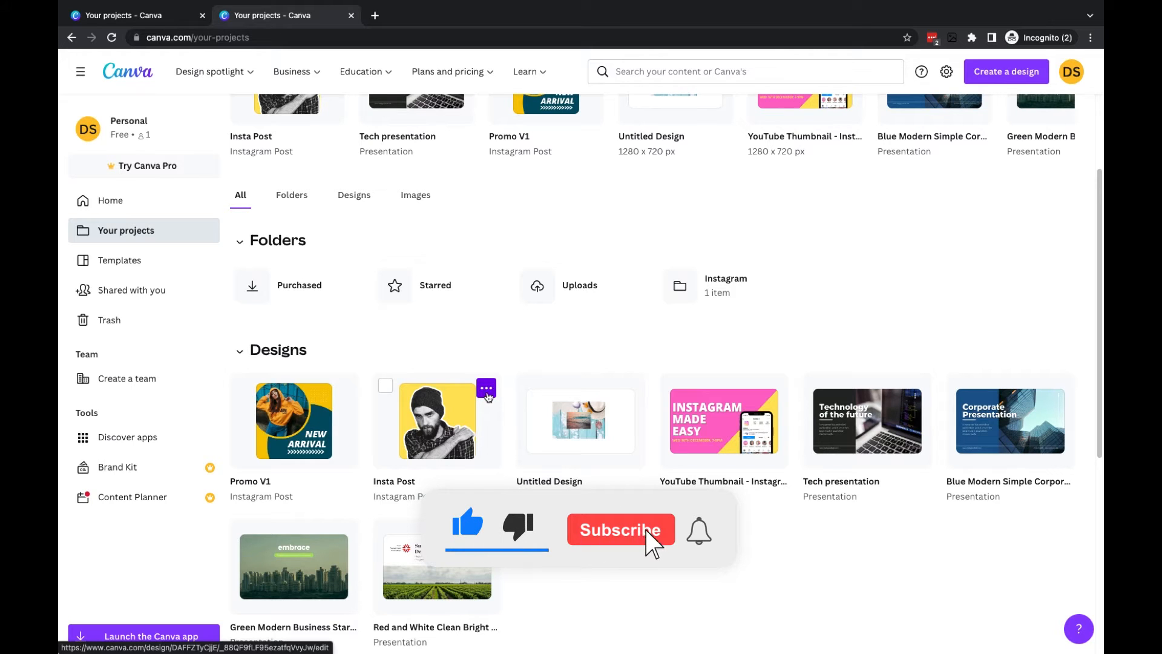
Move the Insta Post design to Your projects > Instagram > Feed.
{"action": "left_click", "coordinate": [486, 387]}
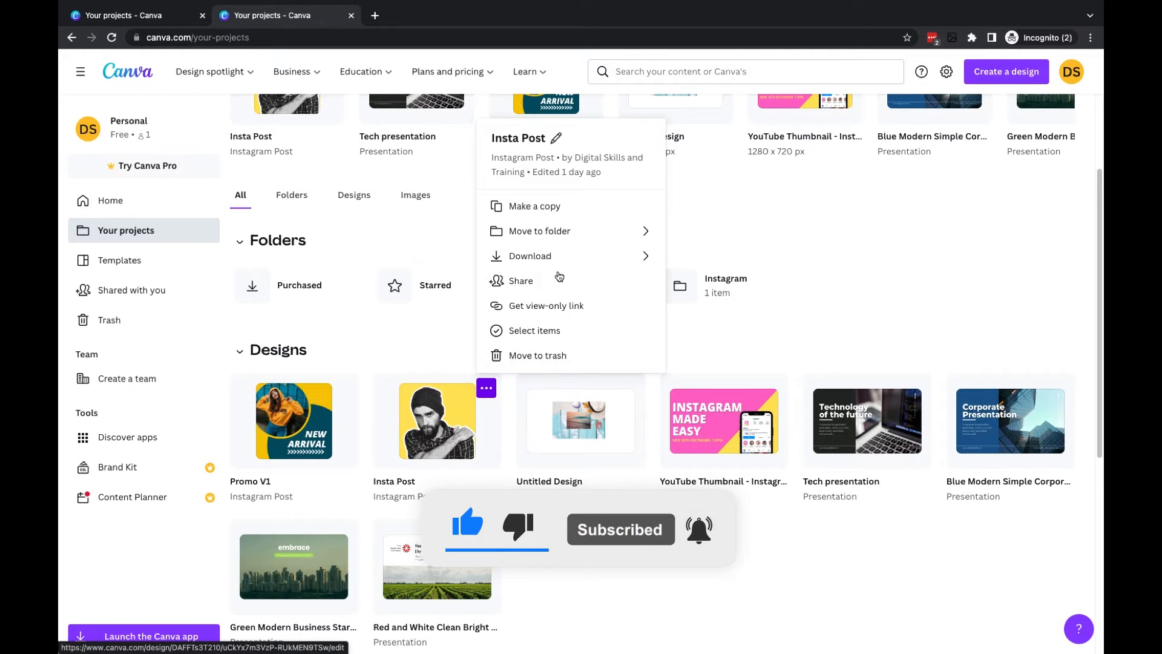
{"action": "left_click", "coordinate": [539, 231]}
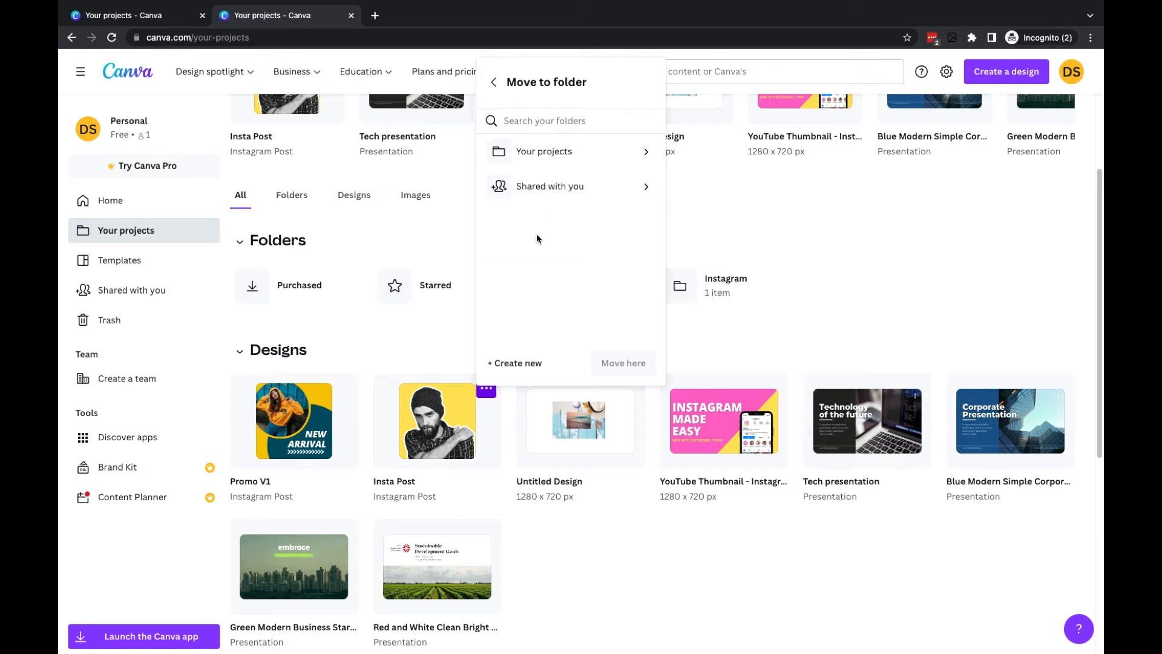
{"action": "left_click", "coordinate": [544, 152]}
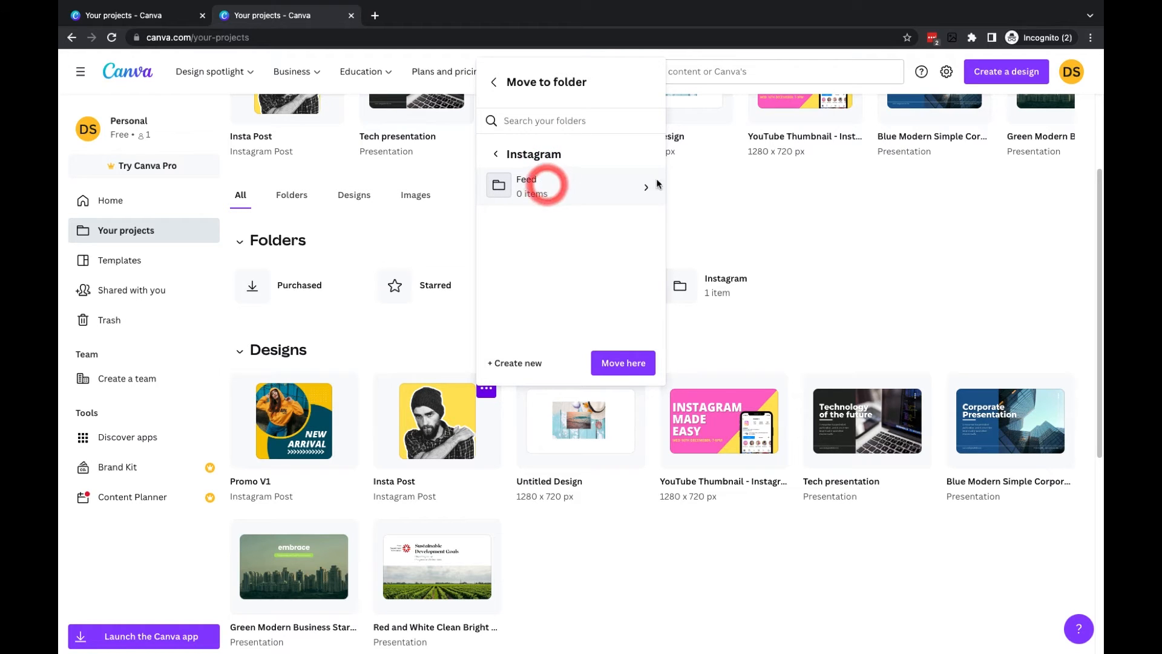
{"action": "left_click", "coordinate": [543, 187]}
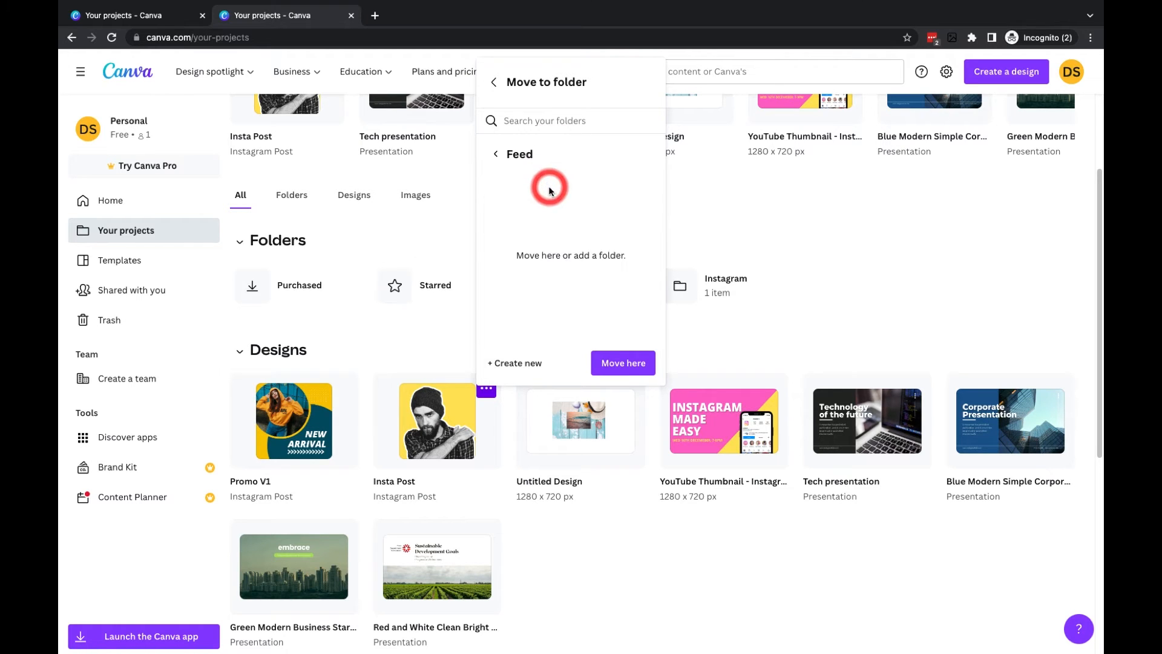
{"action": "mouse_move", "coordinate": [625, 372]}
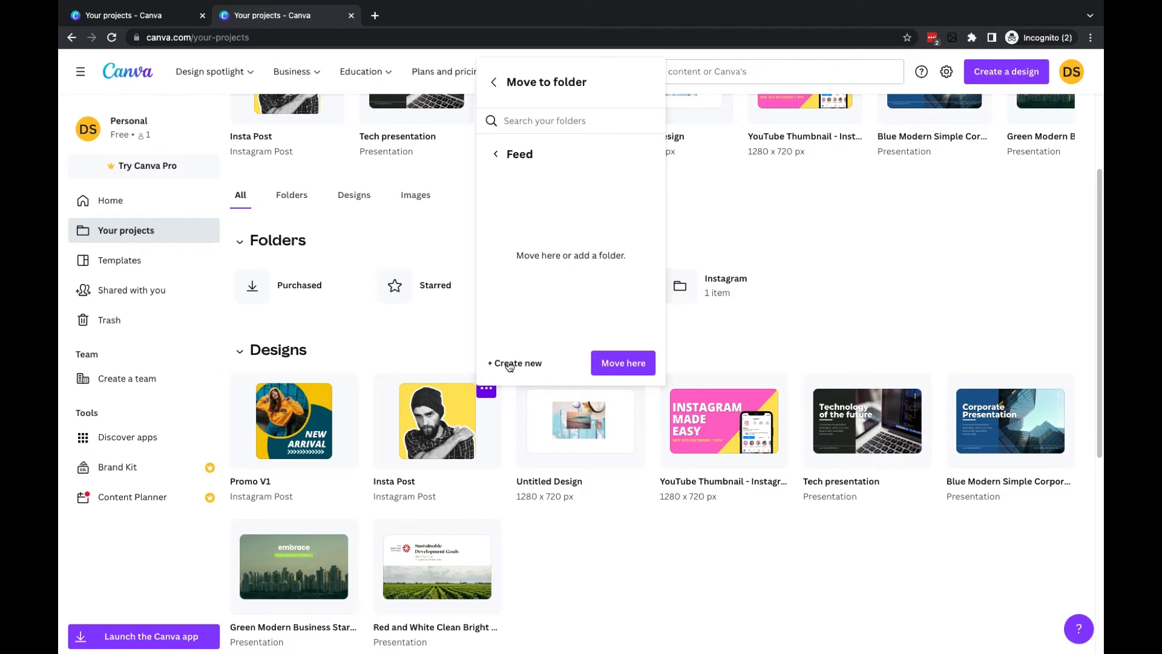
{"action": "mouse_move", "coordinate": [498, 349]}
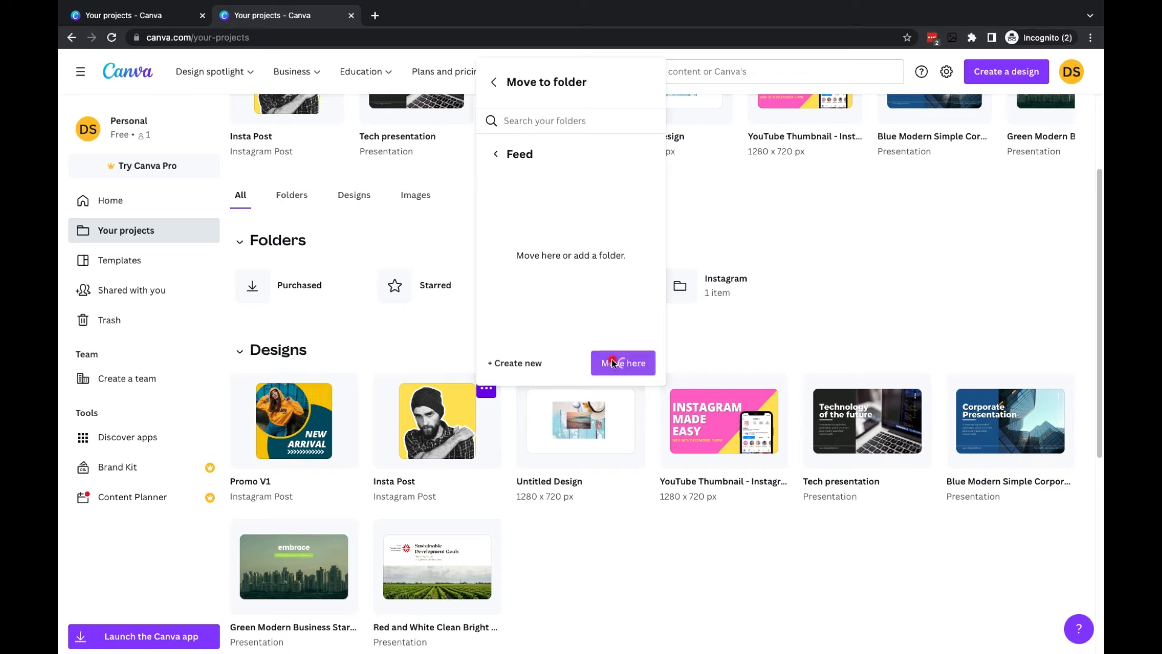
{"action": "left_click", "coordinate": [623, 363]}
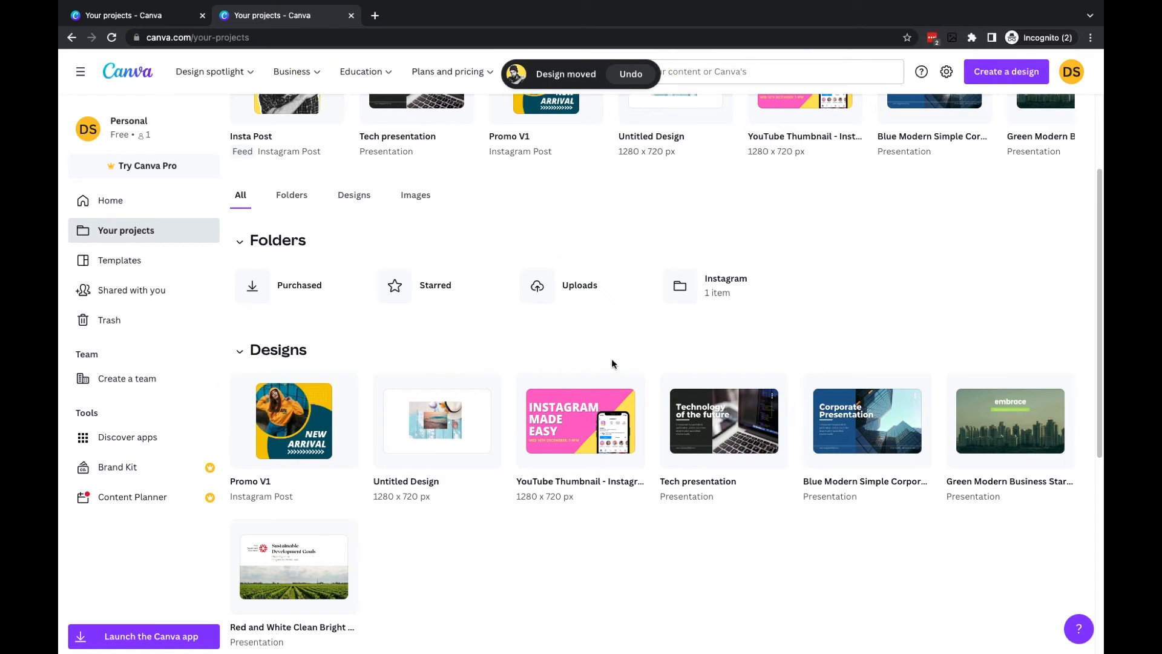
{"action": "mouse_move", "coordinate": [254, 385]}
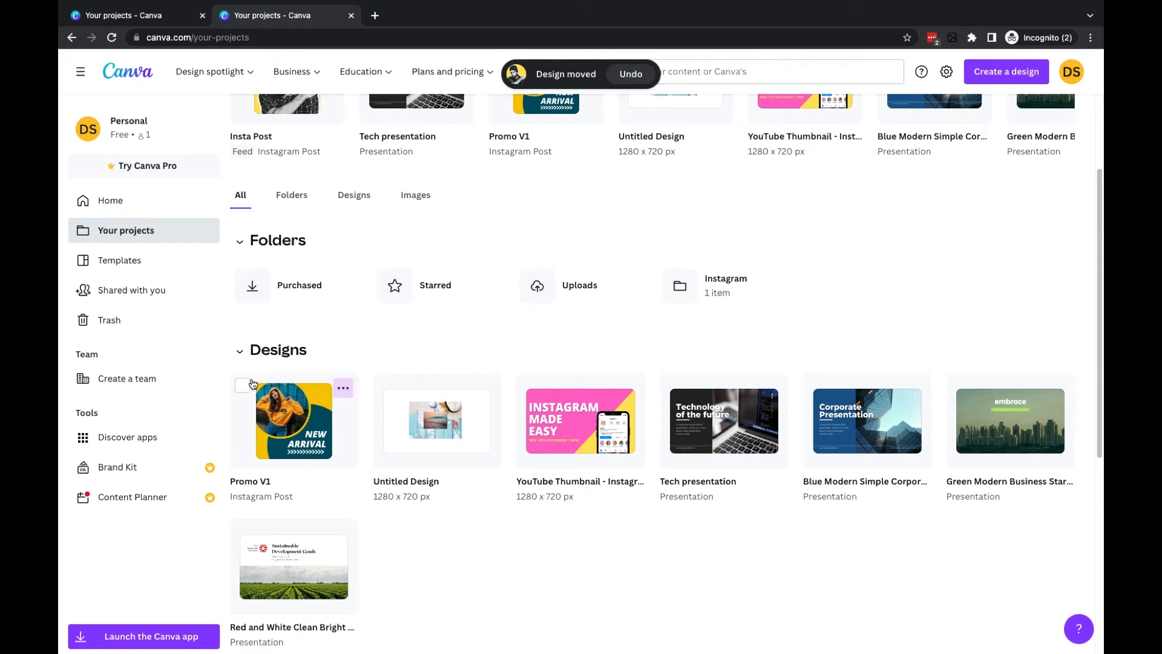
Select Promo V1 and YouTube Thumbnail, then move both into the Instagram folder.
{"action": "left_click", "coordinate": [242, 386]}
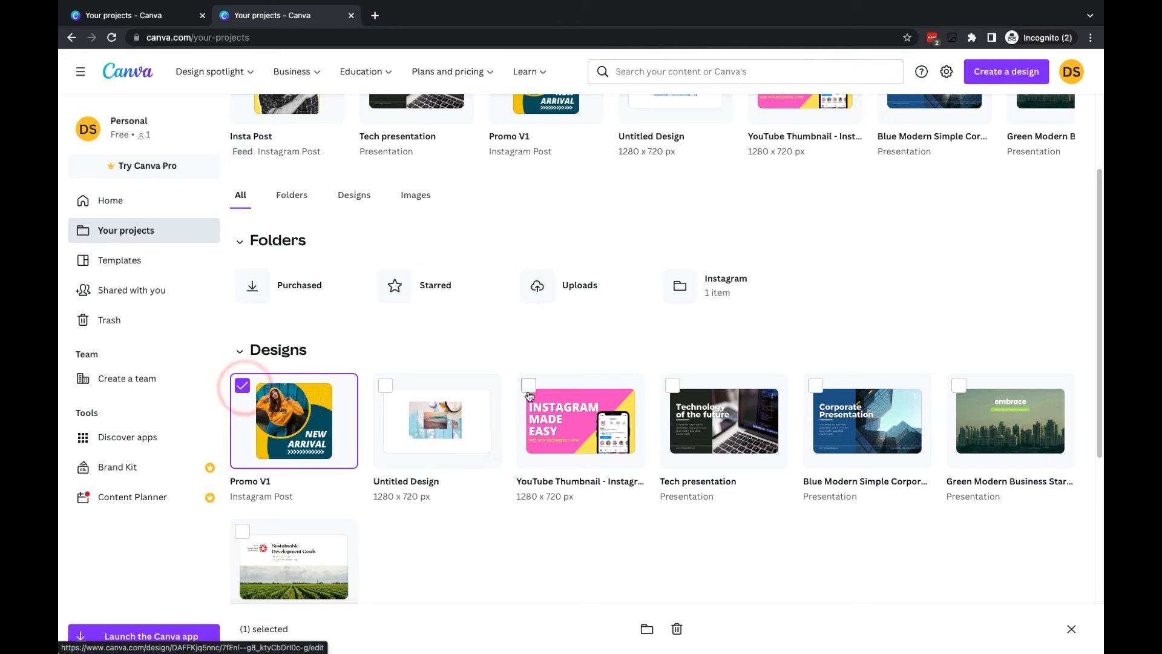
{"action": "left_click", "coordinate": [384, 386]}
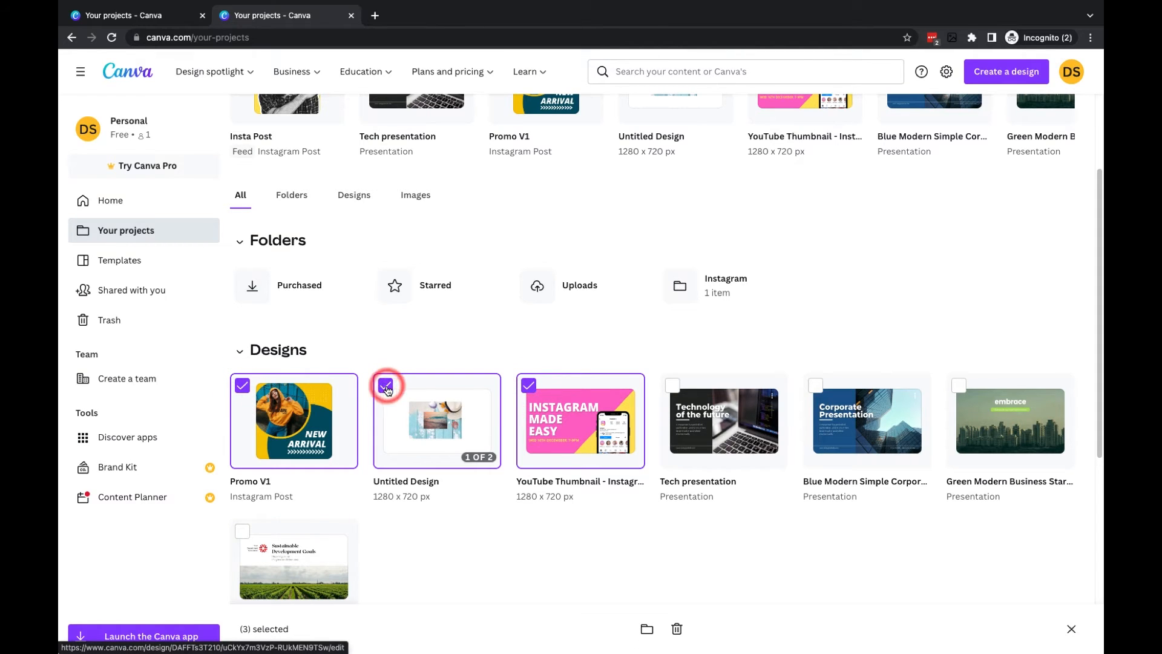
{"action": "left_click", "coordinate": [386, 385]}
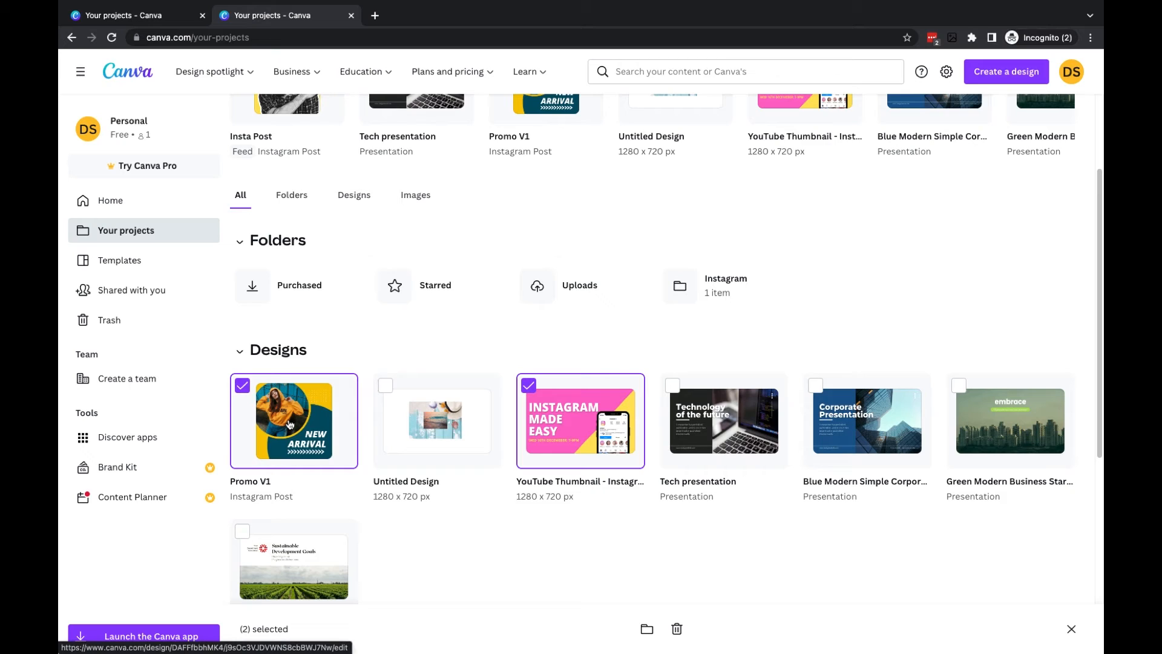
{"action": "mouse_move", "coordinate": [349, 388]}
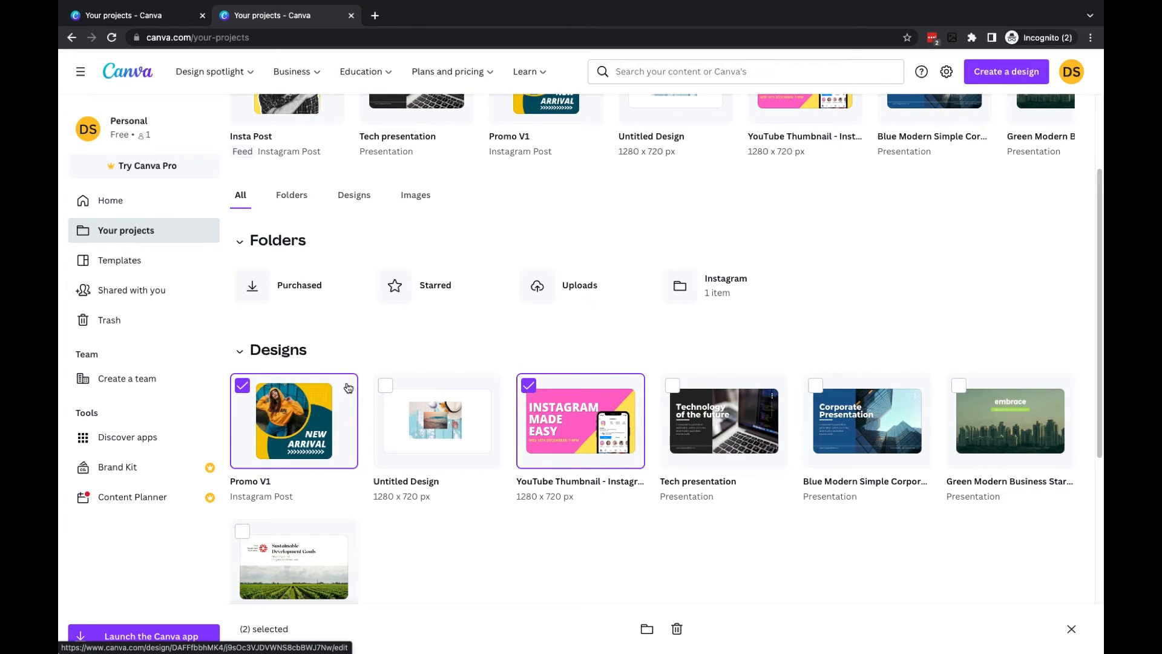
{"action": "mouse_move", "coordinate": [344, 392]}
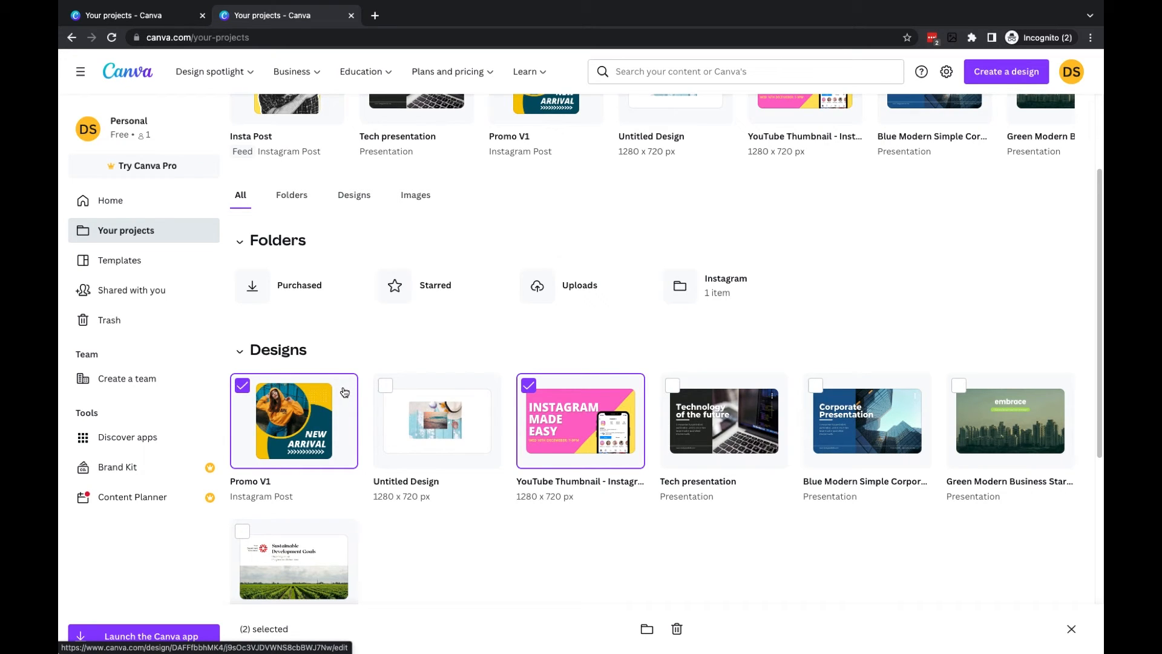
{"action": "mouse_move", "coordinate": [646, 629]}
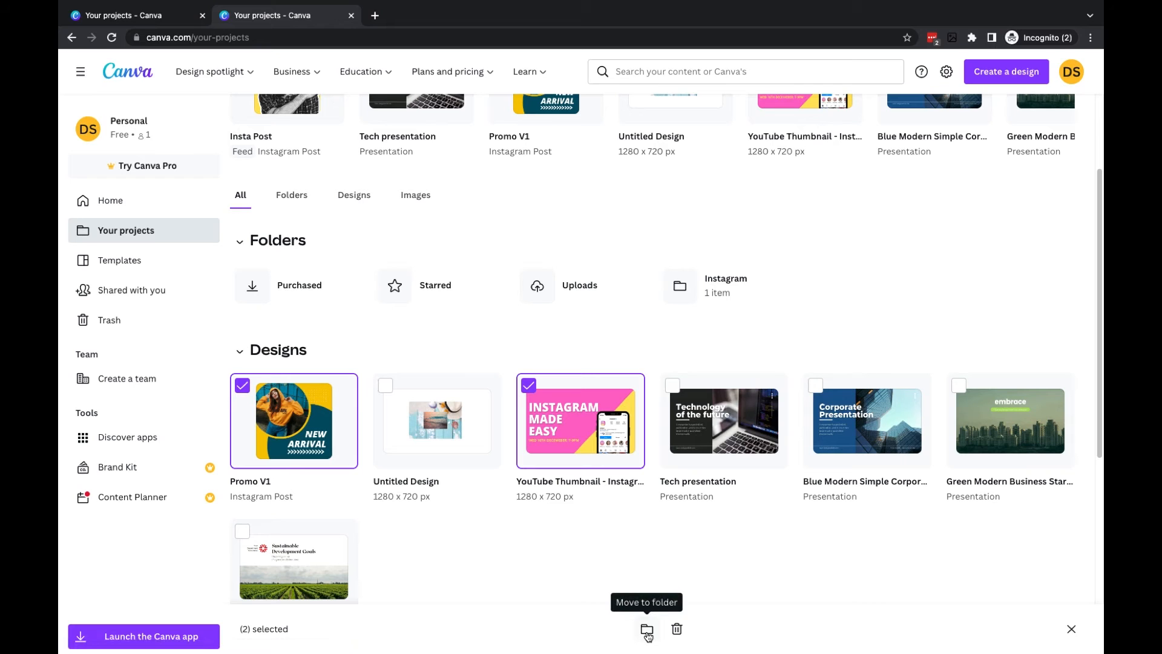
{"action": "left_click", "coordinate": [646, 628]}
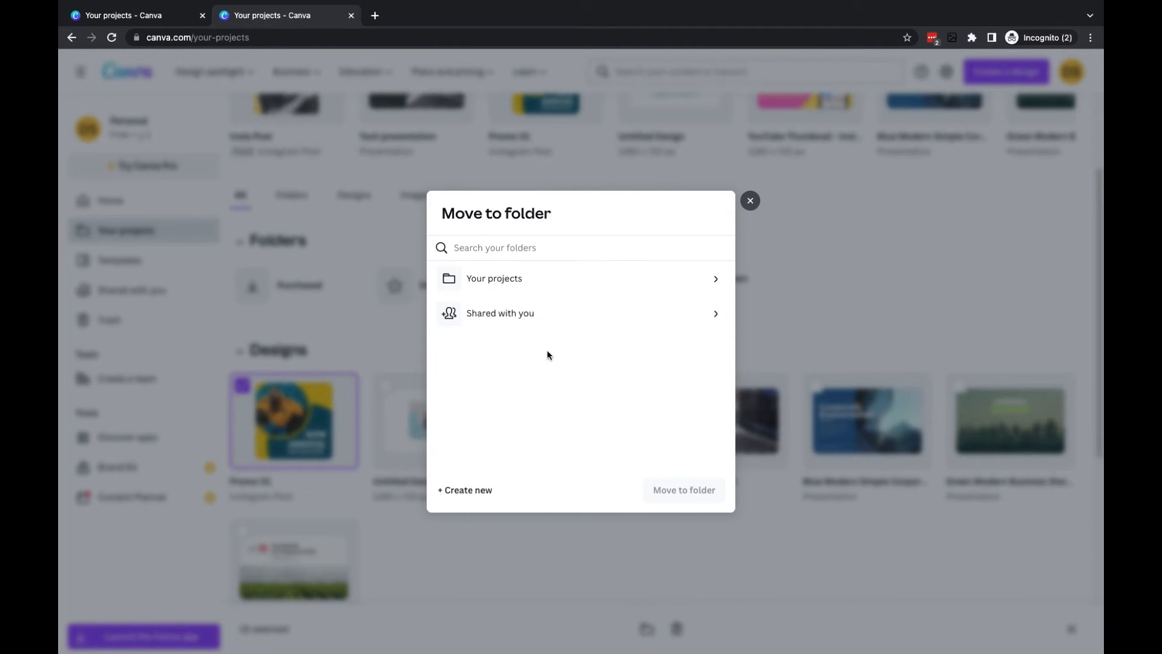
{"action": "left_click", "coordinate": [494, 278]}
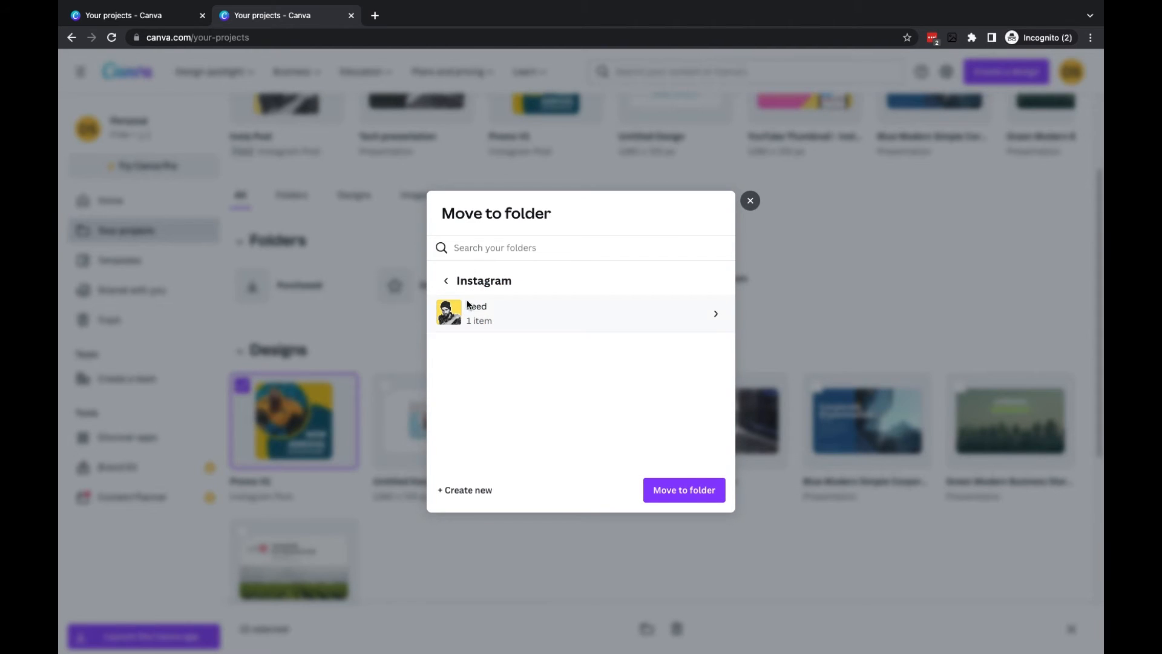
{"action": "left_click", "coordinate": [684, 489]}
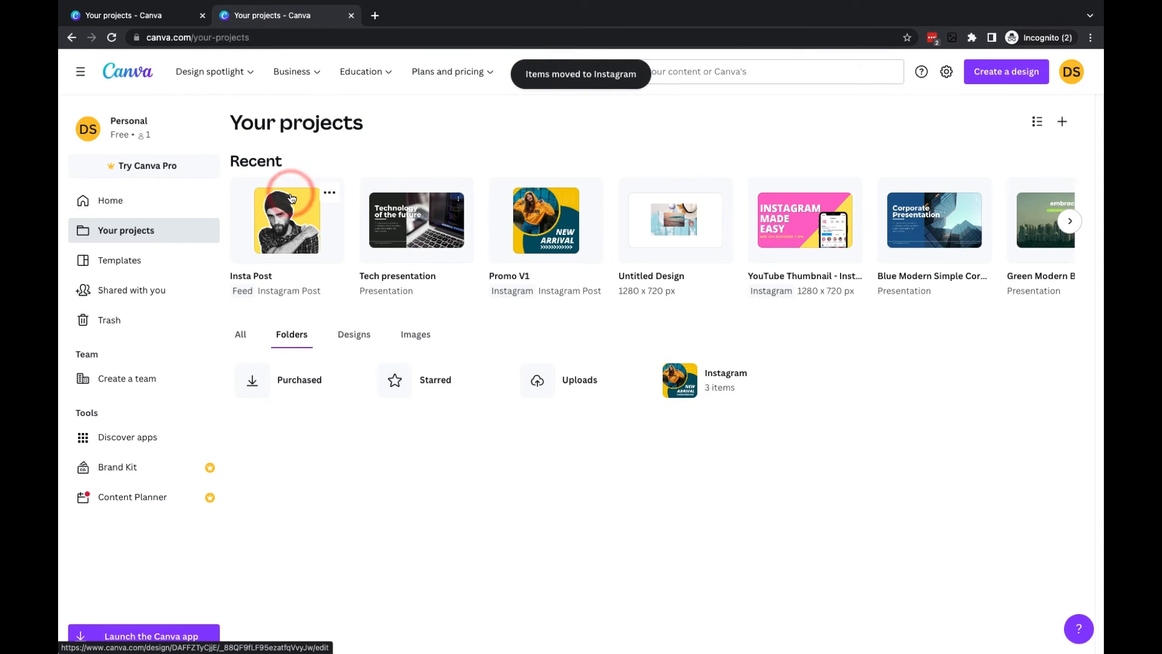
{"action": "left_click", "coordinate": [679, 380]}
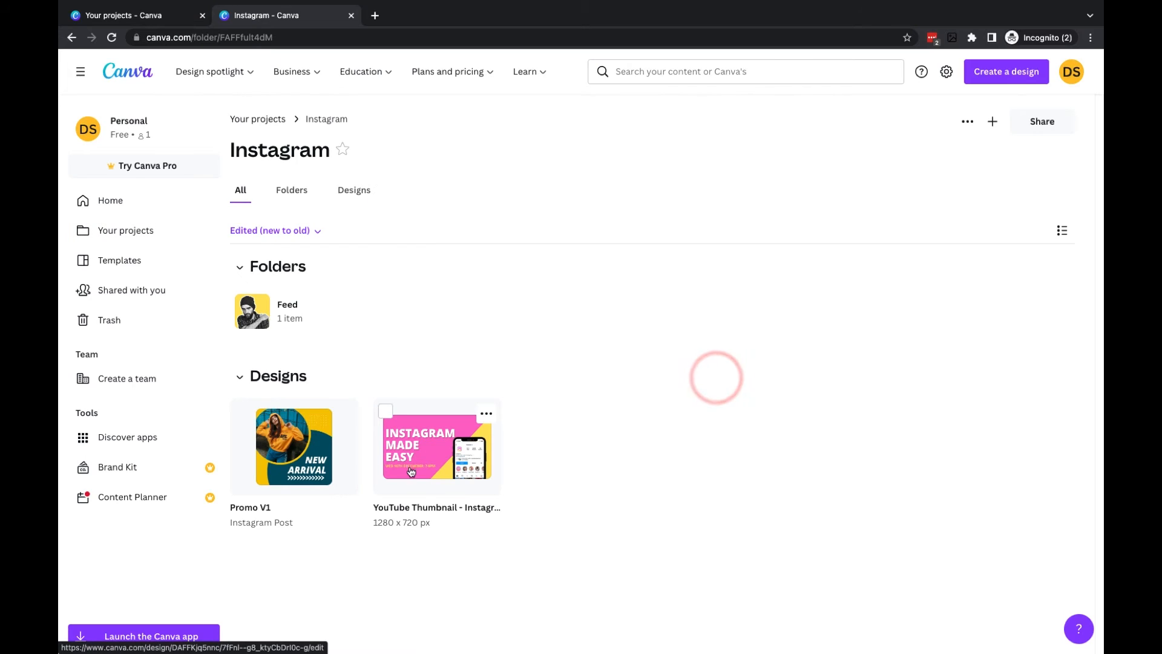
{"action": "mouse_move", "coordinate": [299, 314]}
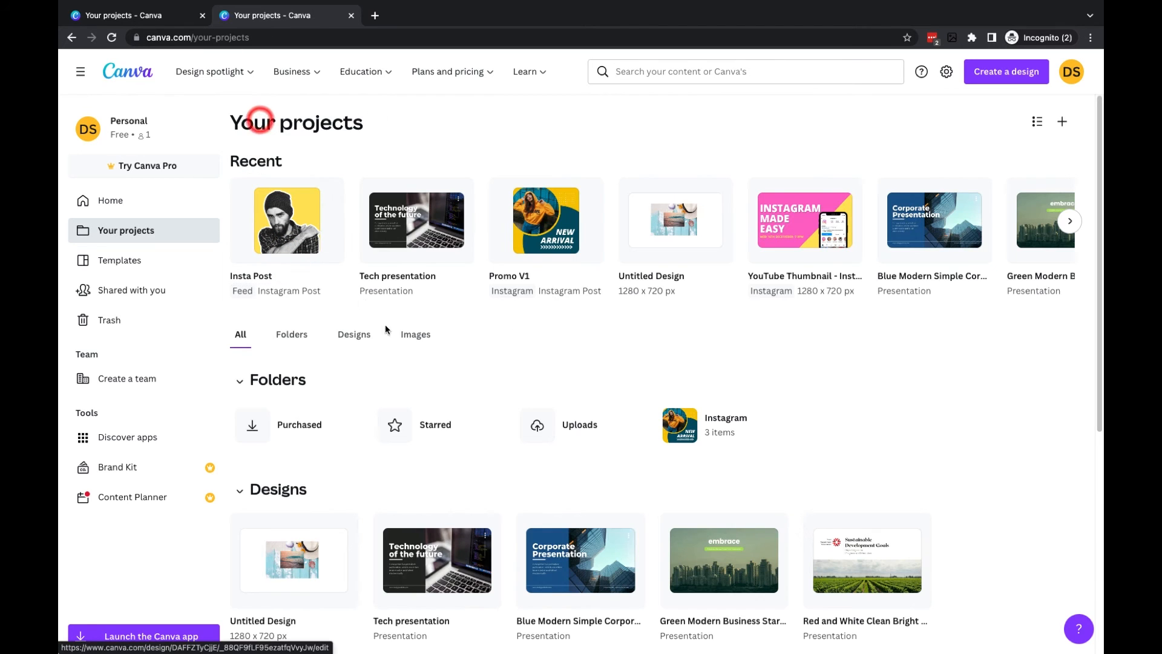
{"action": "scroll", "scroll_direction": "down", "scroll_amount": 3}
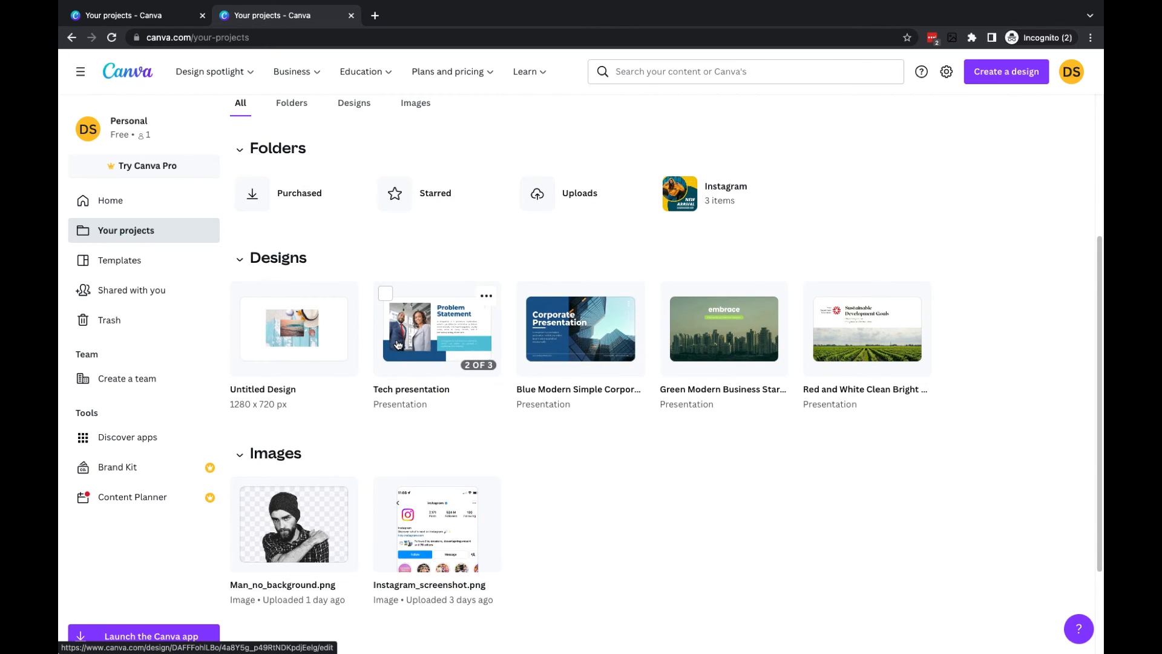
{"action": "left_click", "coordinate": [630, 296]}
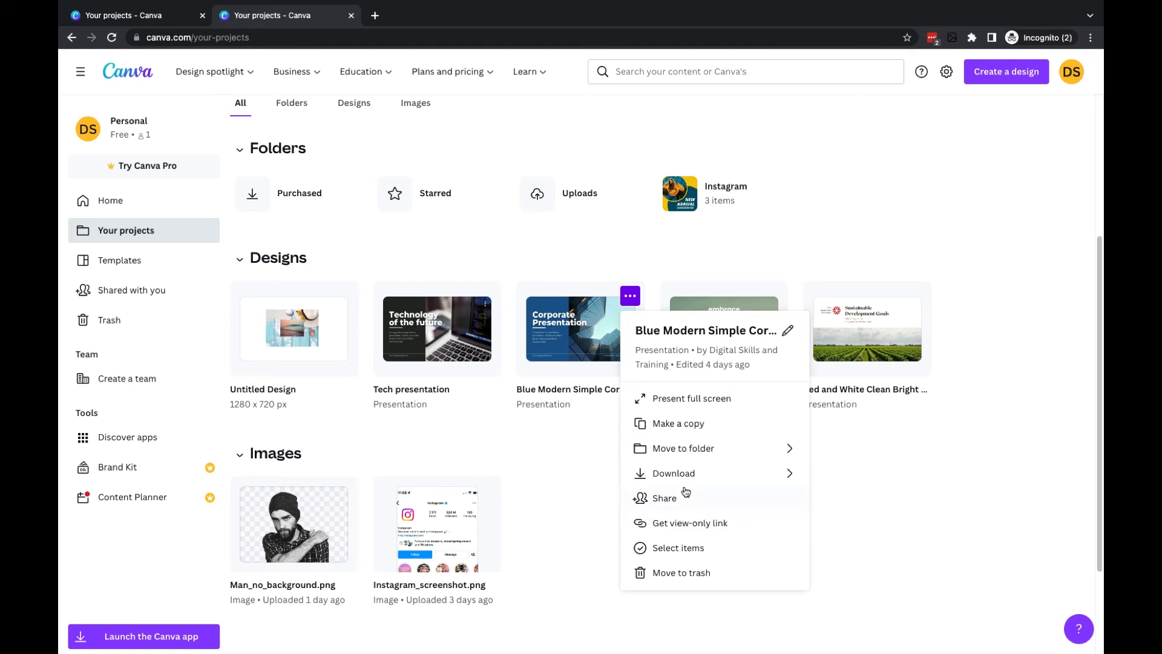
Copy Blue Modern Simple Corporate and choose Instagram as the copy's move destination.
{"action": "left_click", "coordinate": [673, 424]}
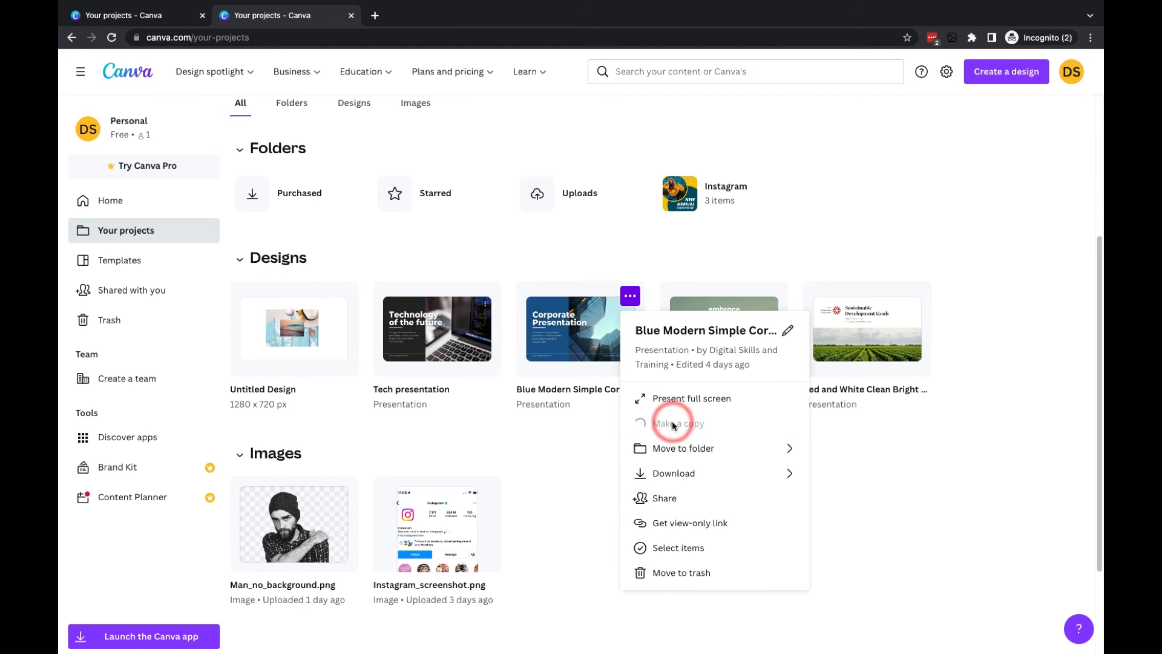
{"action": "left_click", "coordinate": [680, 423]}
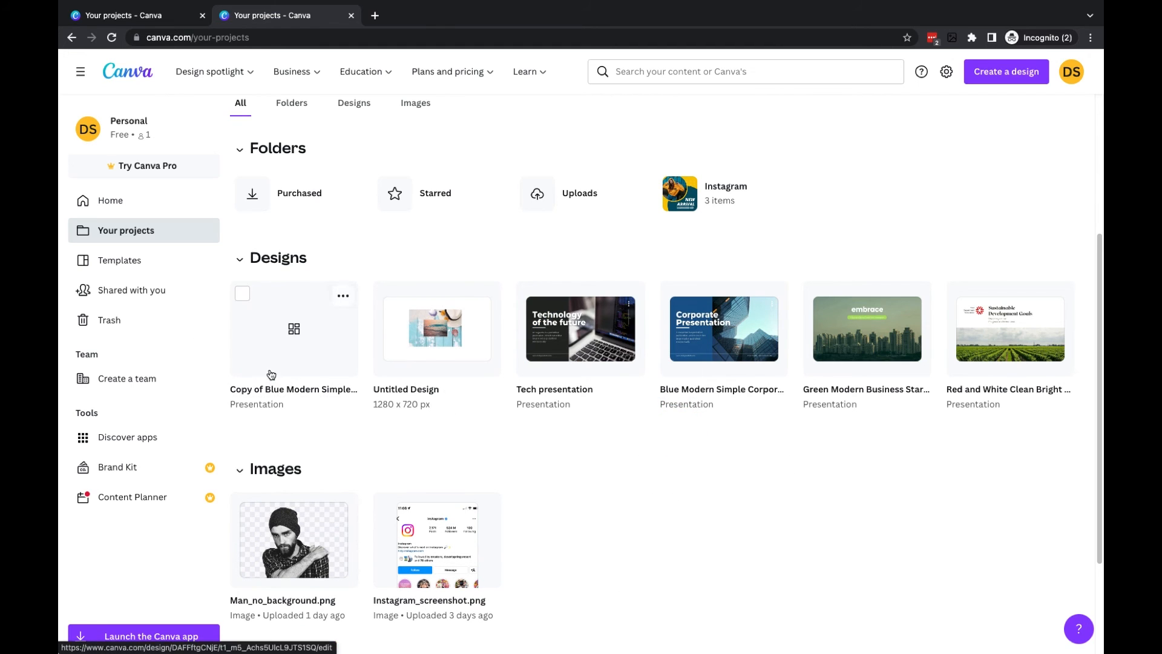
{"action": "left_click", "coordinate": [342, 296]}
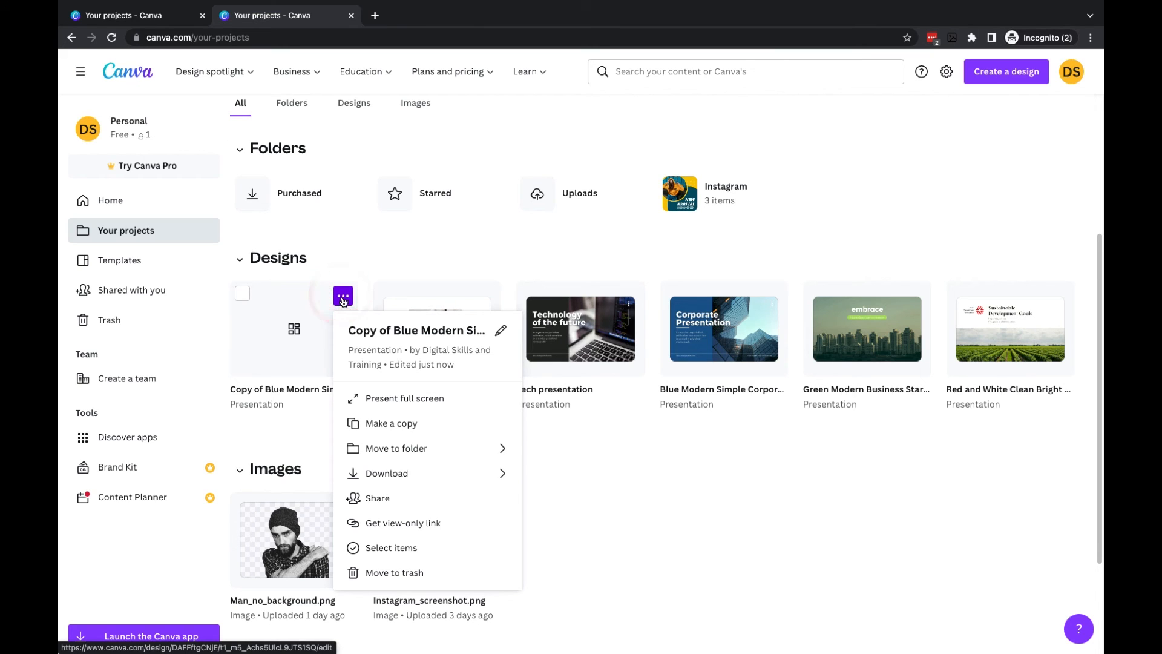
{"action": "left_click", "coordinate": [396, 447]}
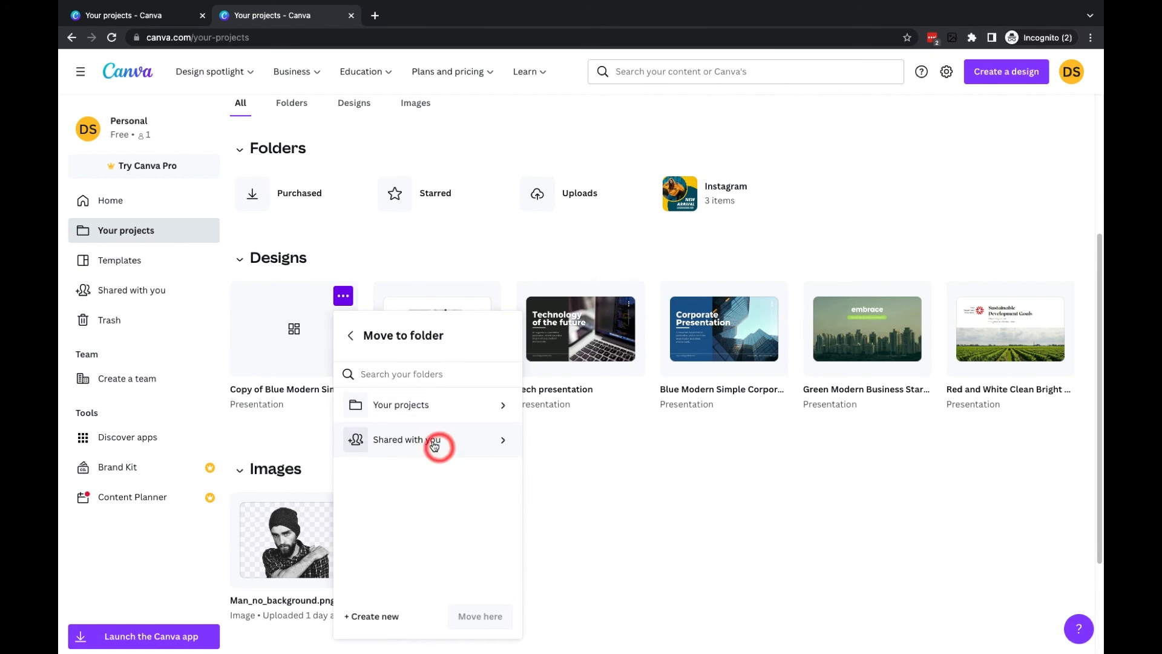
{"action": "left_click", "coordinate": [401, 404]}
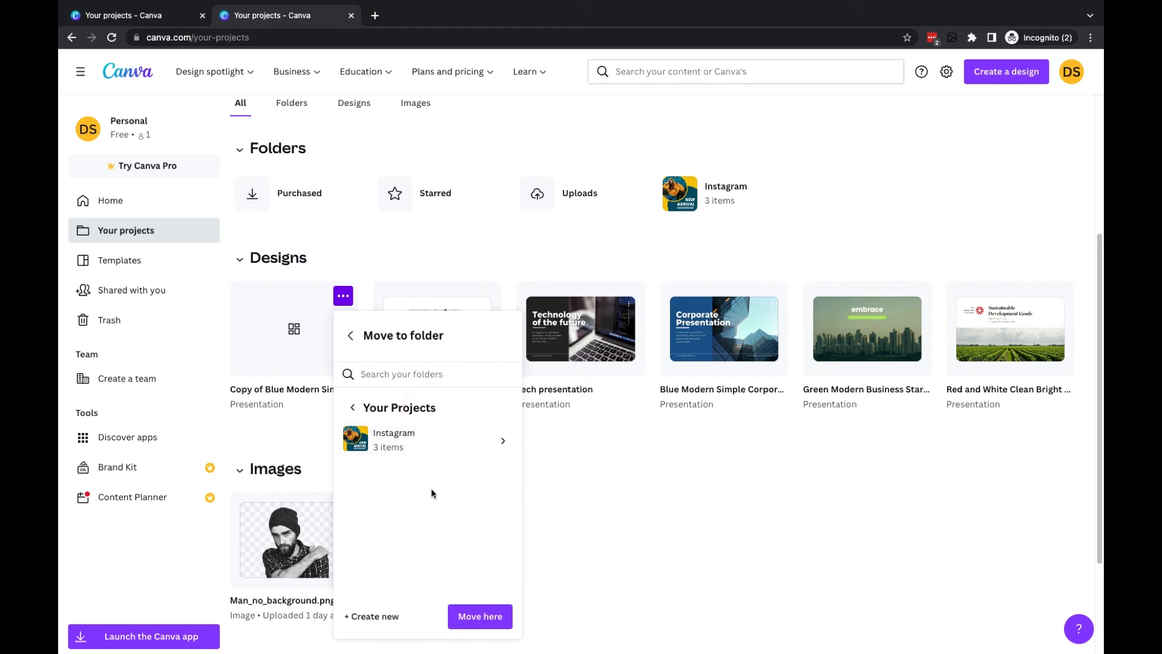
{"action": "left_click", "coordinate": [427, 439]}
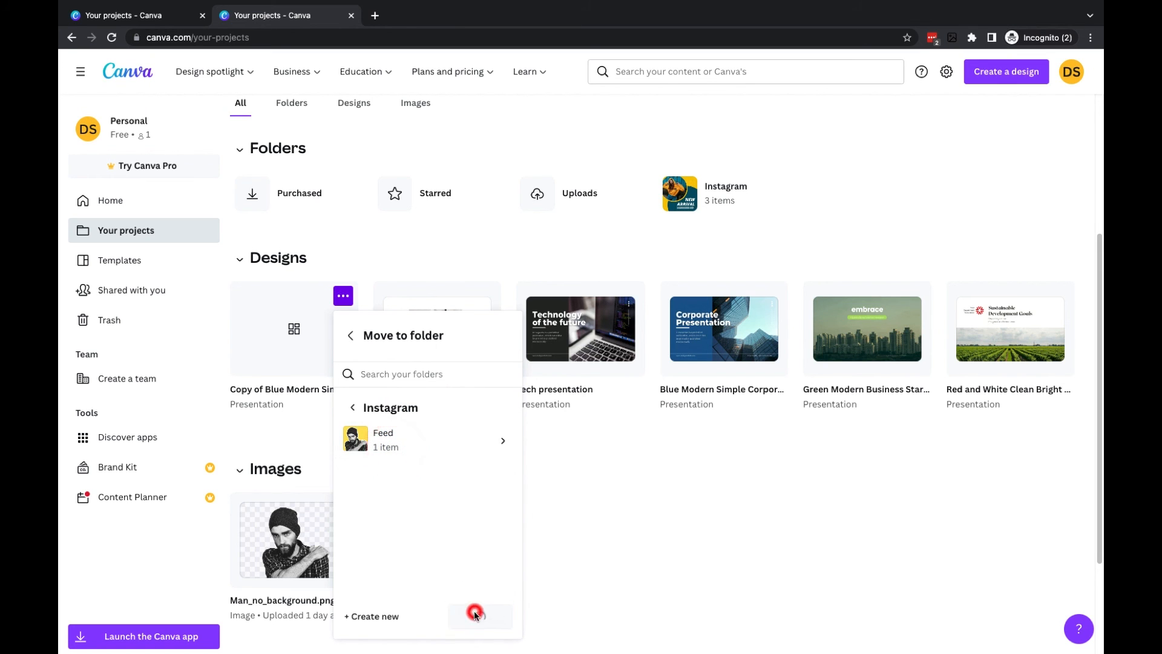